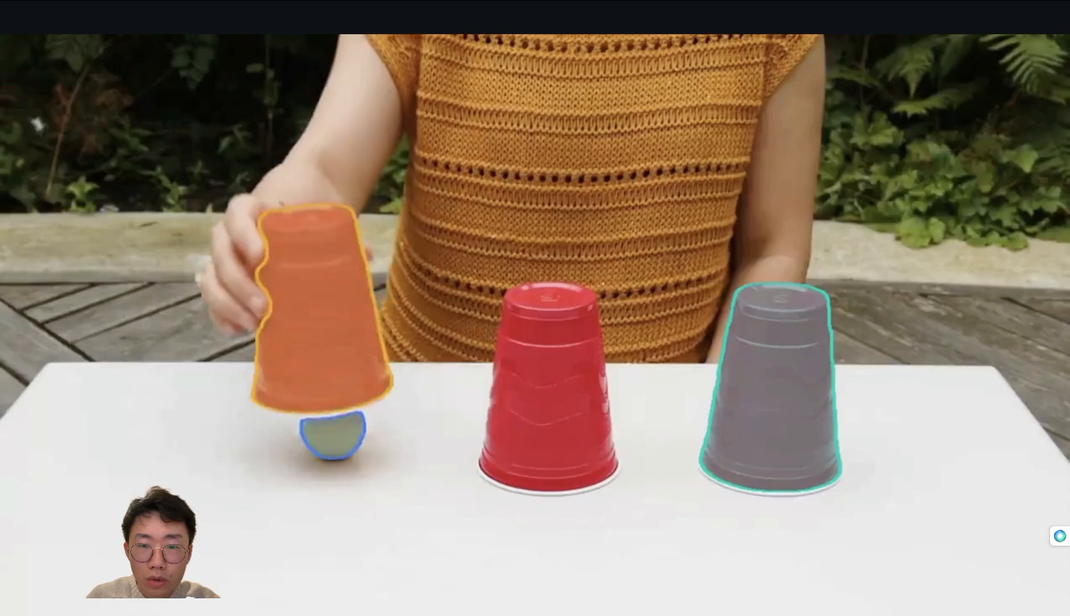
# Advance from the cup-tracking demo to the soccer ball segmentation slide
pyautogui.click(1004, 363)
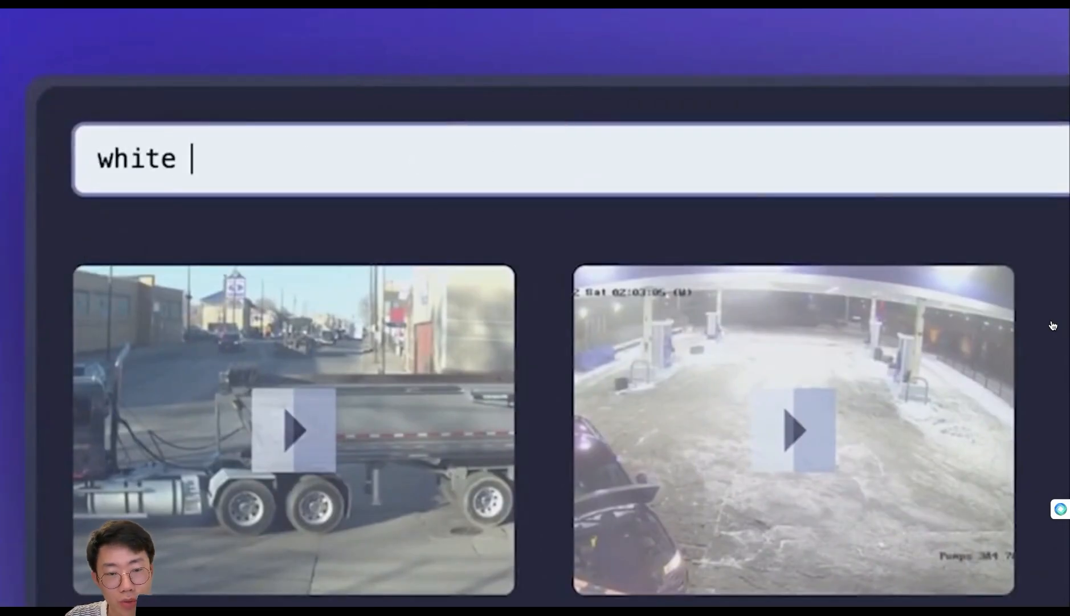
pyautogui.write('mckesson va')
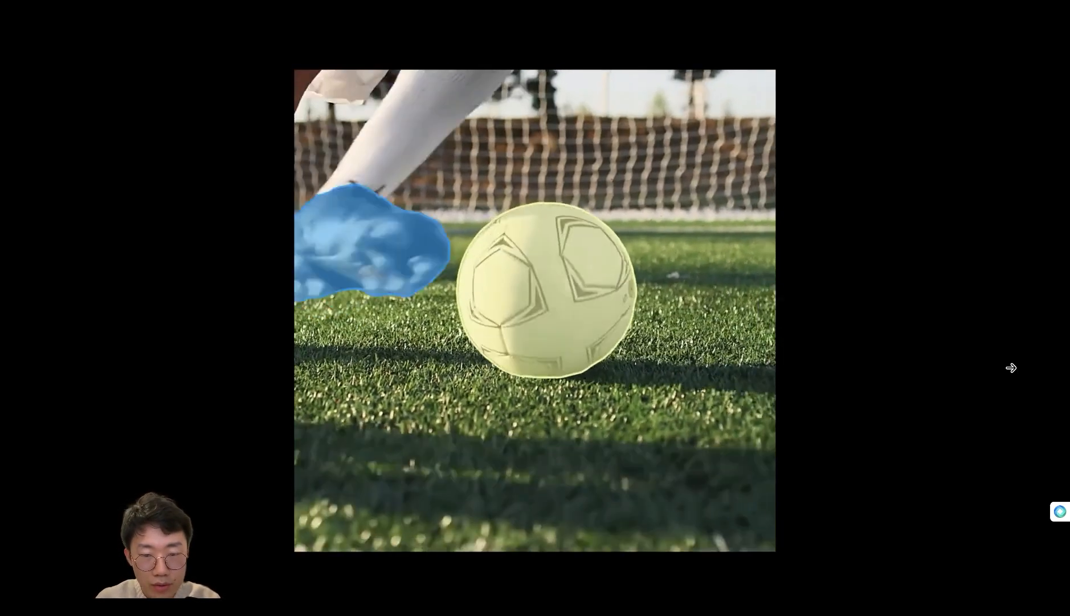
pyautogui.click(1011, 367)
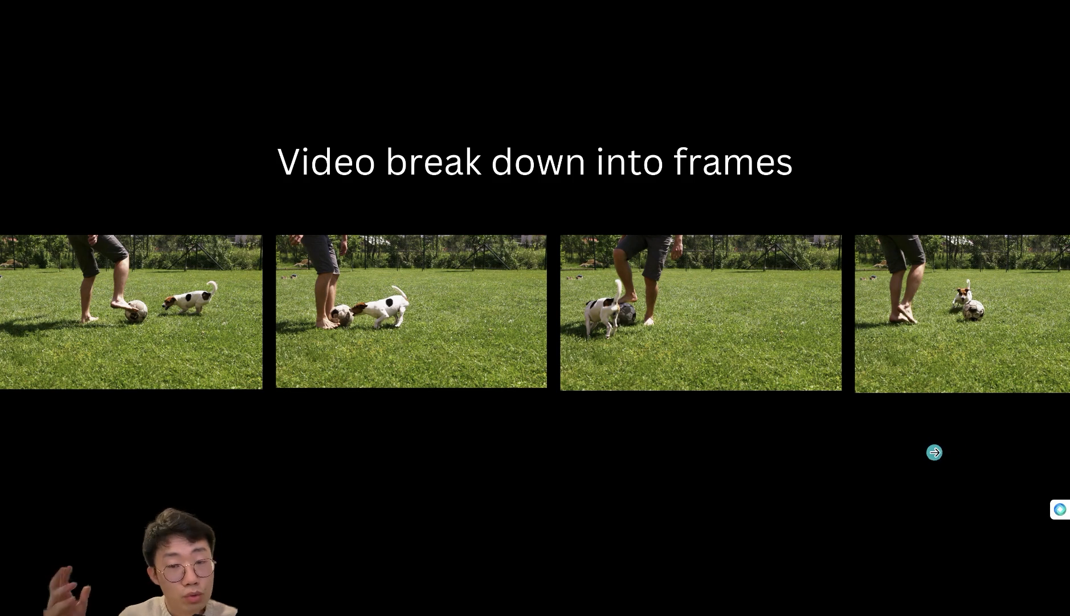
# Advance to the 'Video break down into frames' slide
pyautogui.click(935, 452)
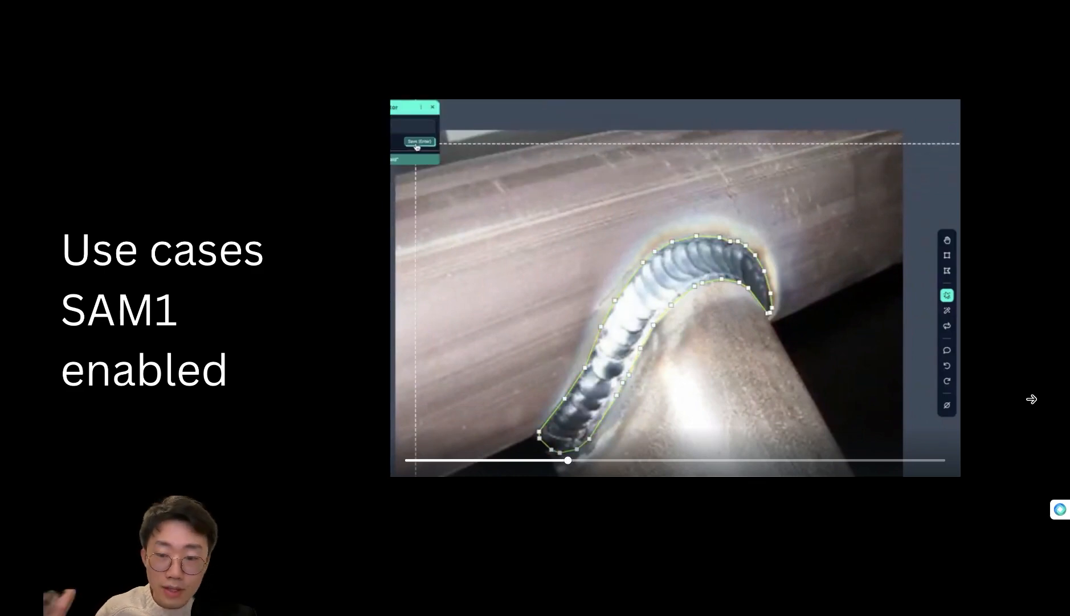
# Advance past 'Use cases SAM1 enabled' to the hummingbird and juggling-ball tracking slide
pyautogui.click(416, 141)
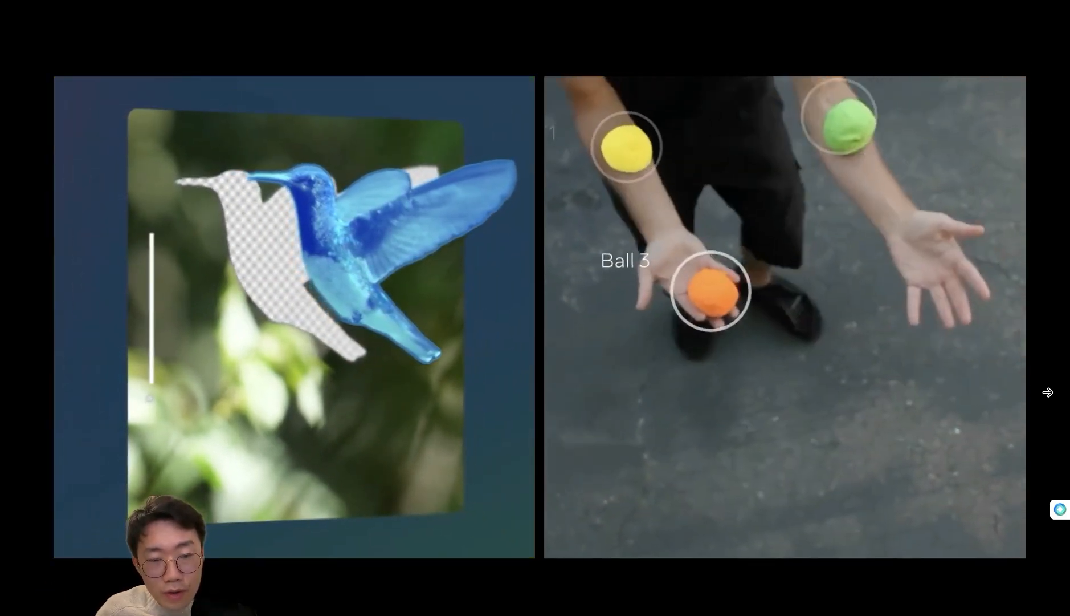
pyautogui.click(1048, 392)
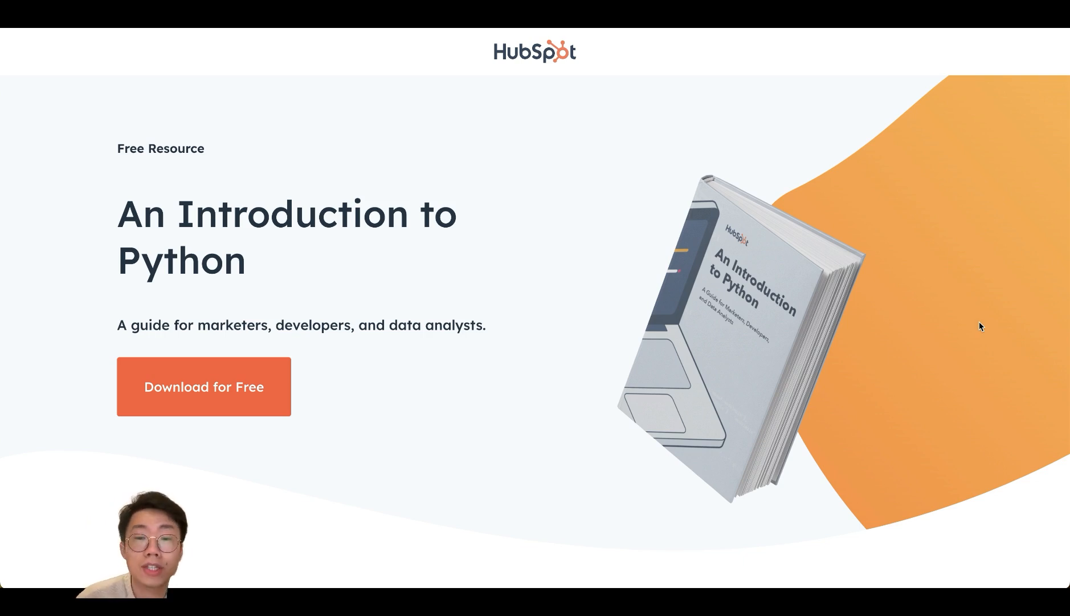
# Download Introduction-To-Python.pdf and read from page 8 to page 12
pyautogui.click(204, 386)
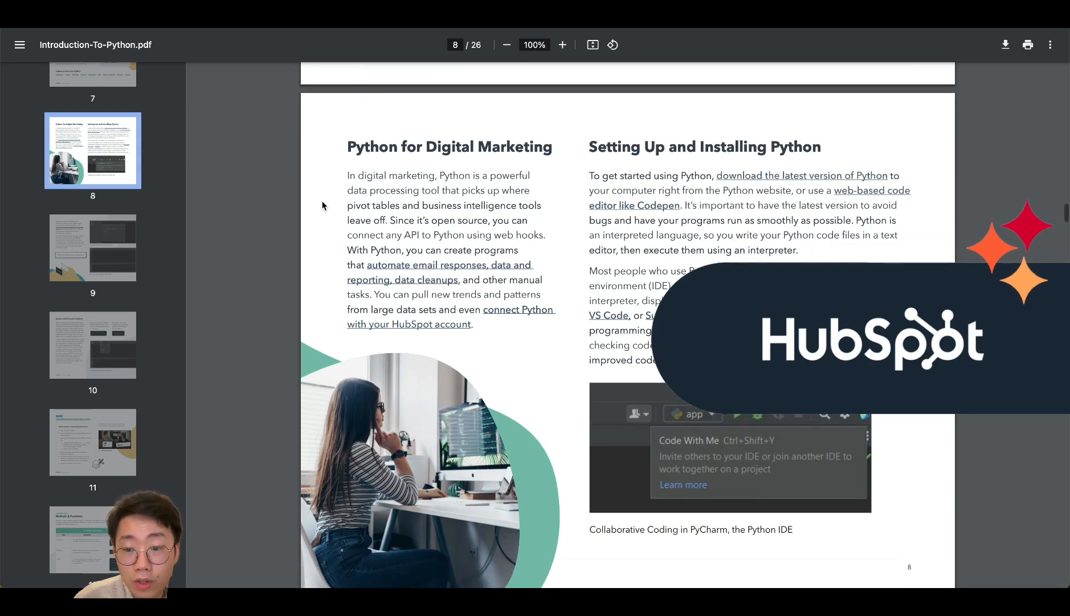
pyautogui.scroll(-3)
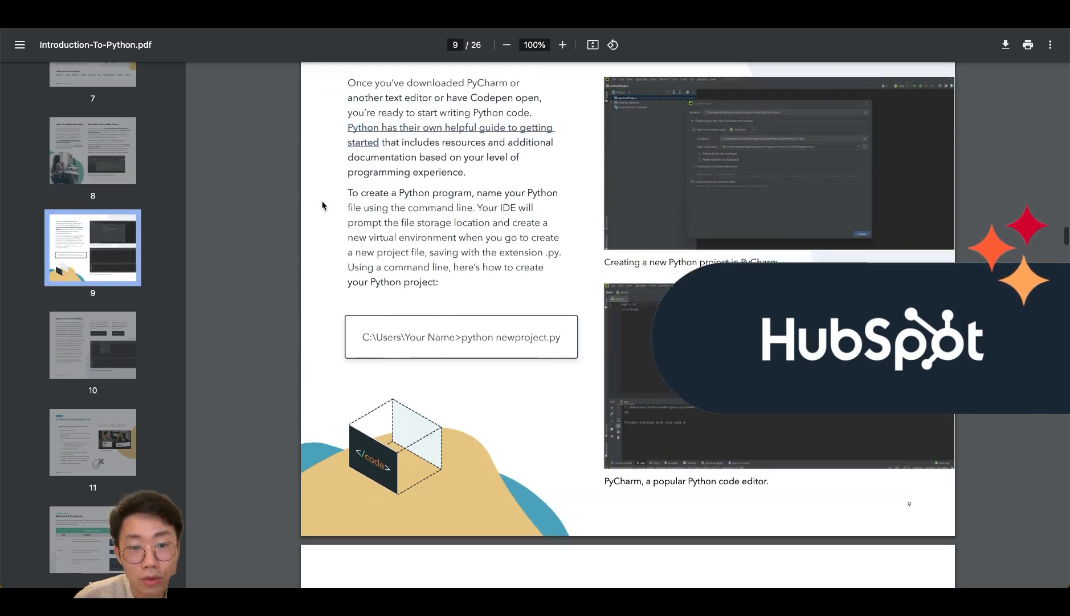
pyautogui.scroll(-3)
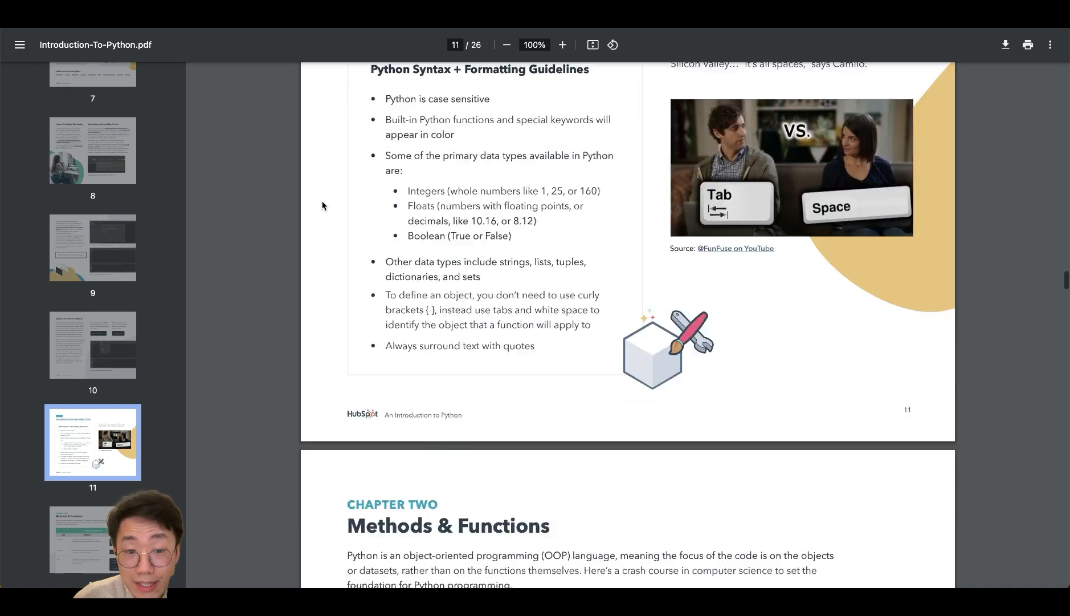
pyautogui.scroll(-3)
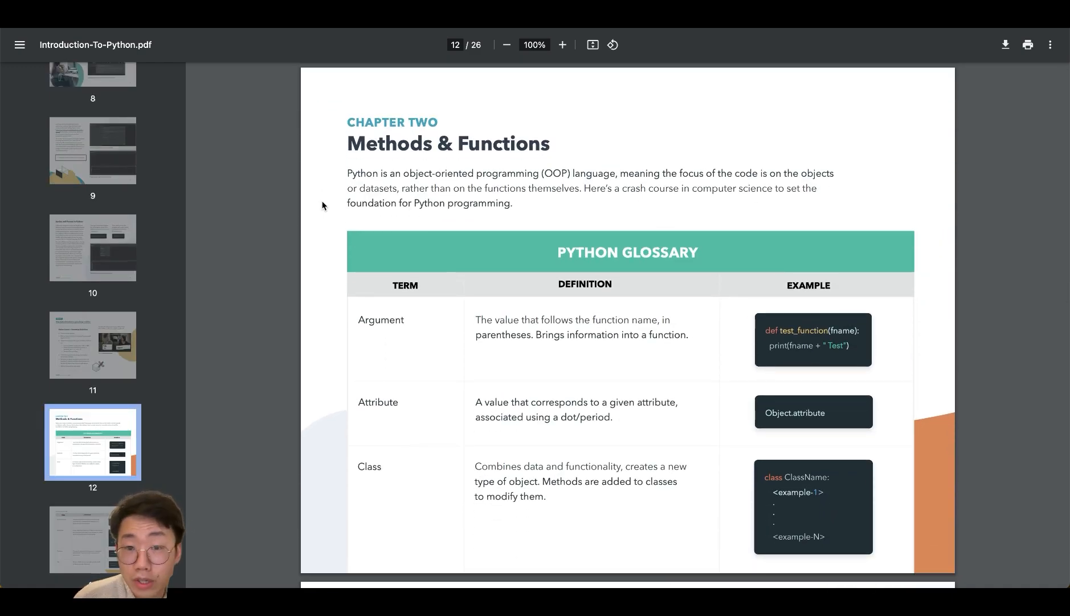
pyautogui.scroll(-3)
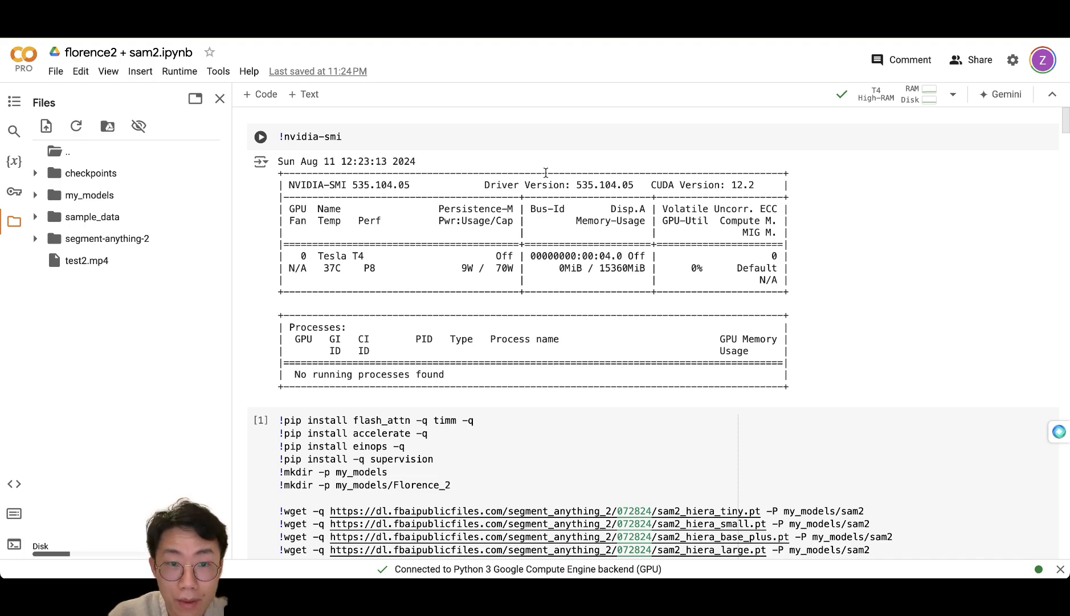
# Highlight the !nvidia-smi cell and review the install and Florence-2 loading cells
pyautogui.click(953, 94)
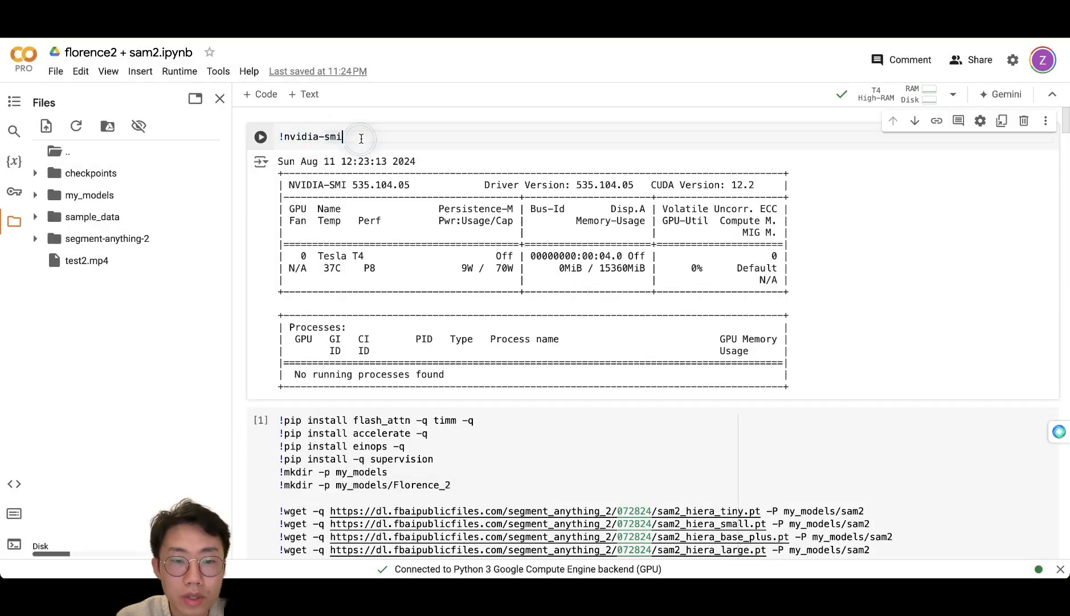
pyautogui.doubleClick(310, 137)
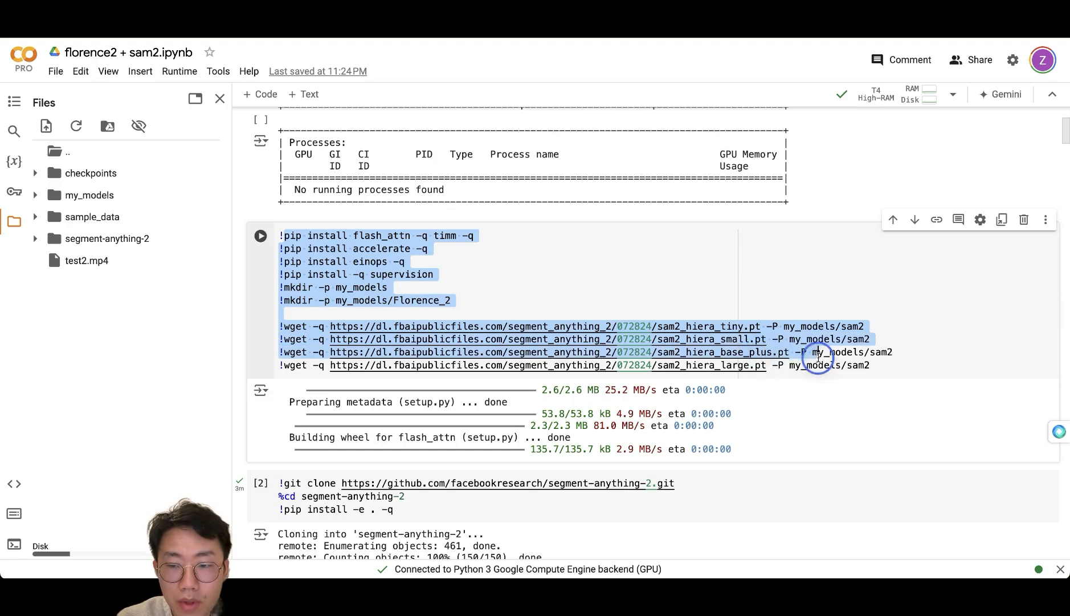
pyautogui.scroll(-3)
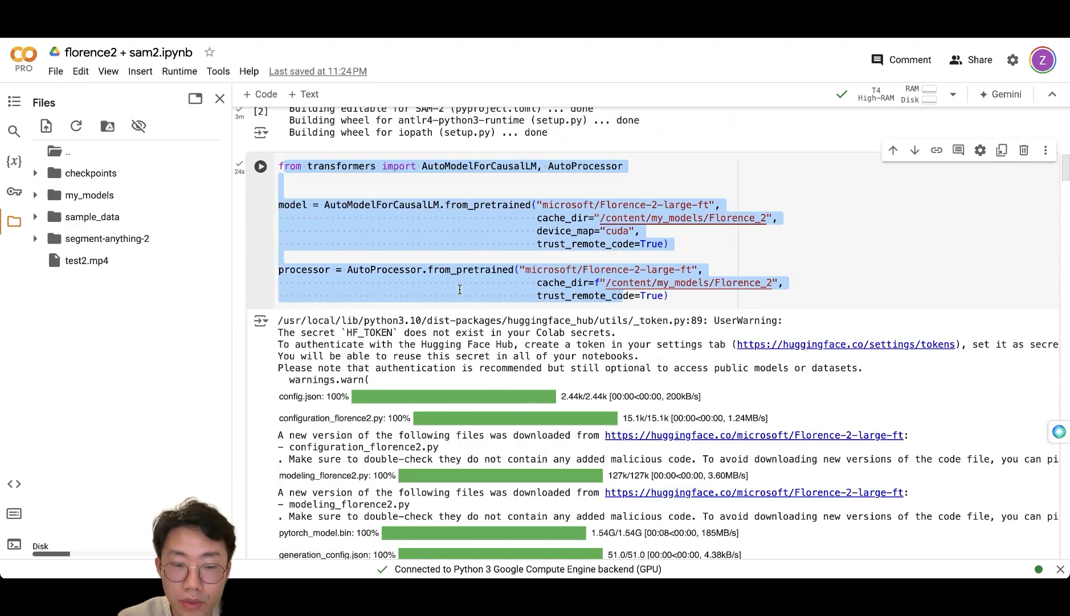
pyautogui.scroll(-3)
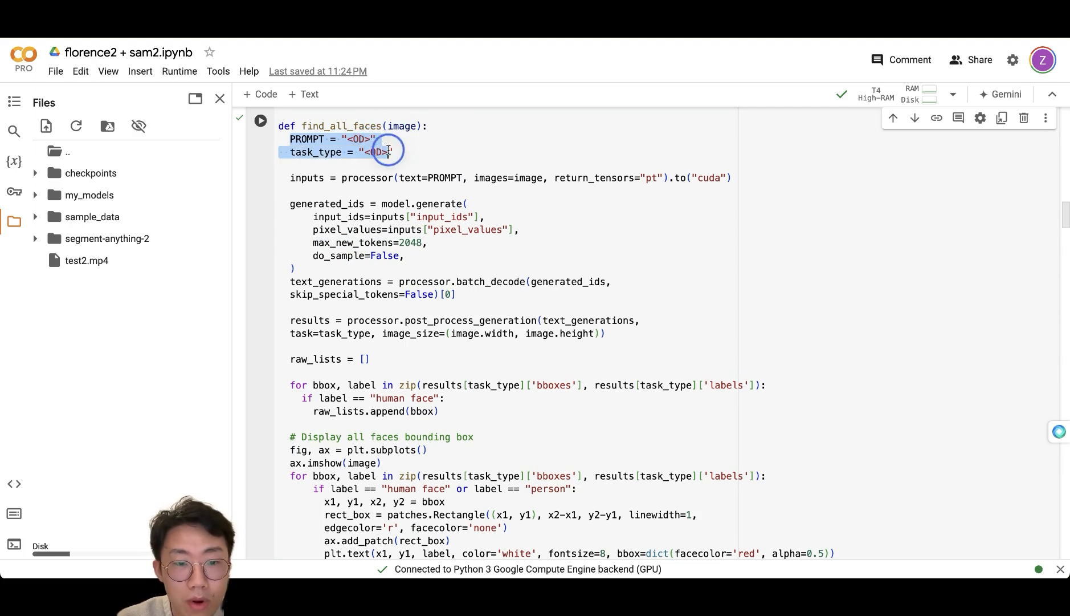
# Highlight the '<OD>' prompt lines, then view three 'human face' boxes on test.webp
pyautogui.click(370, 139)
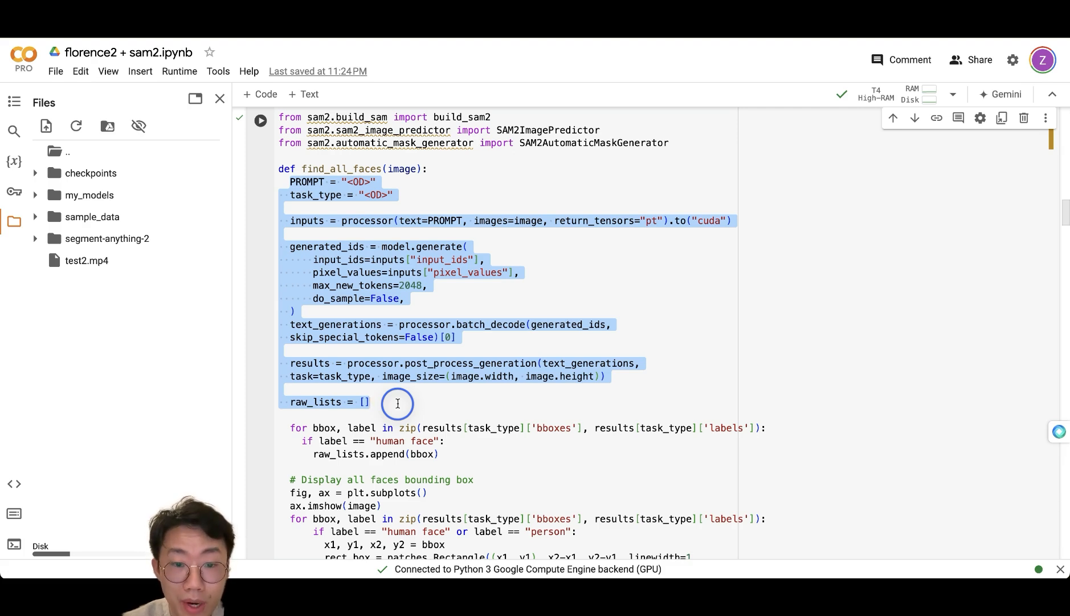
pyautogui.scroll(-3)
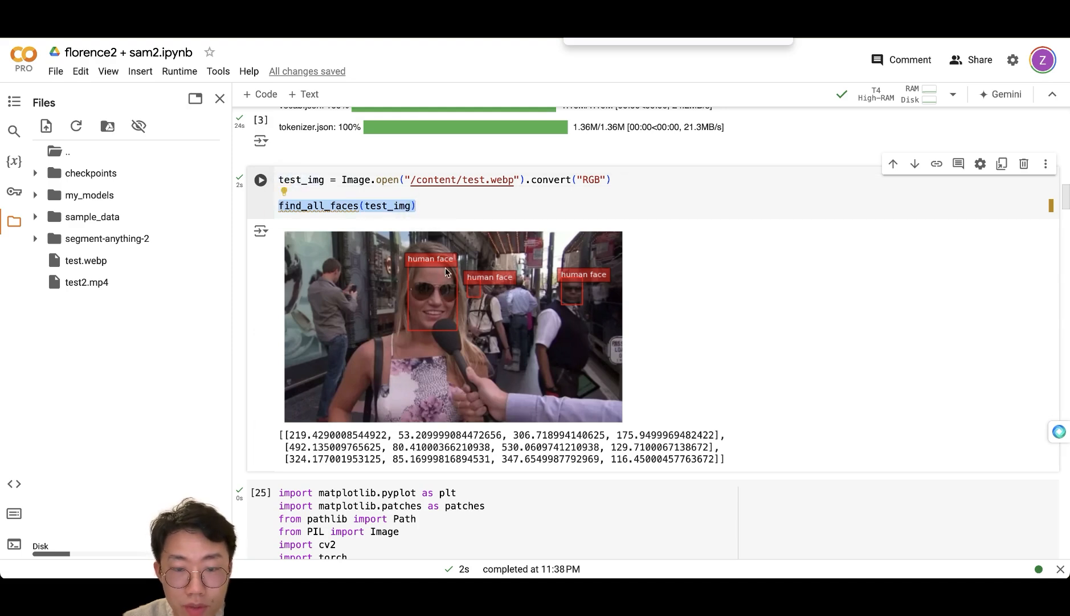
pyautogui.moveTo(1020, 360)
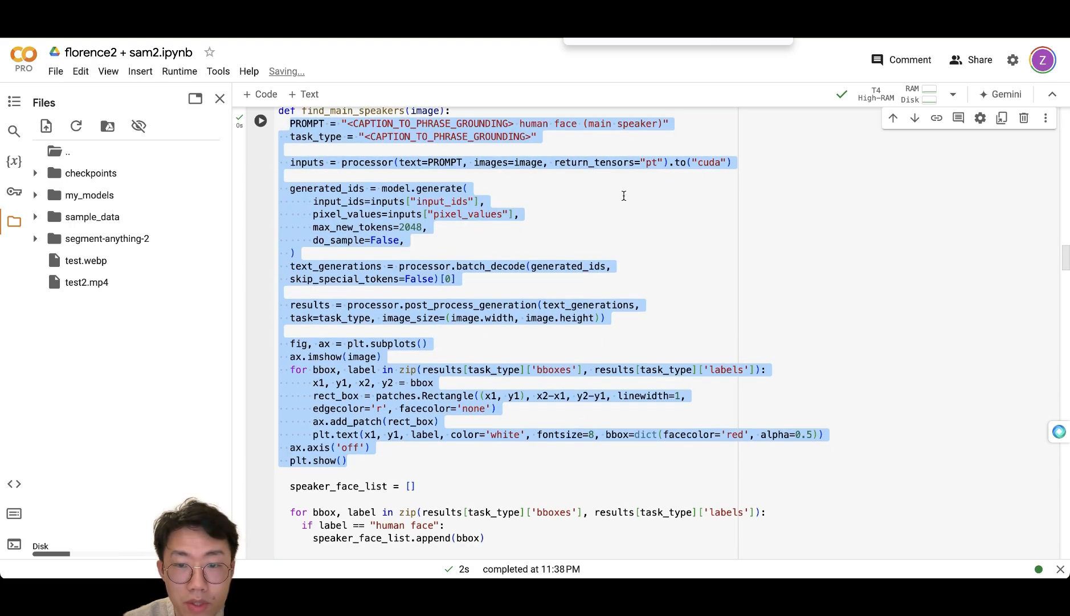
# Review filter_boxes and find_all_passerbys against the single 'main speaker' detection
pyautogui.scroll(-3)
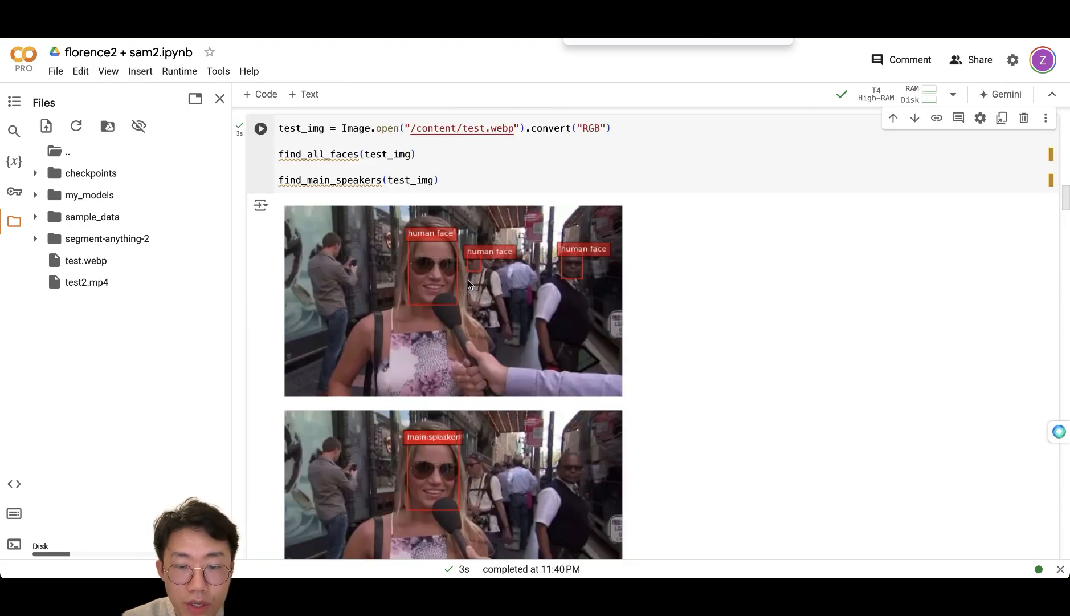
pyautogui.scroll(-3)
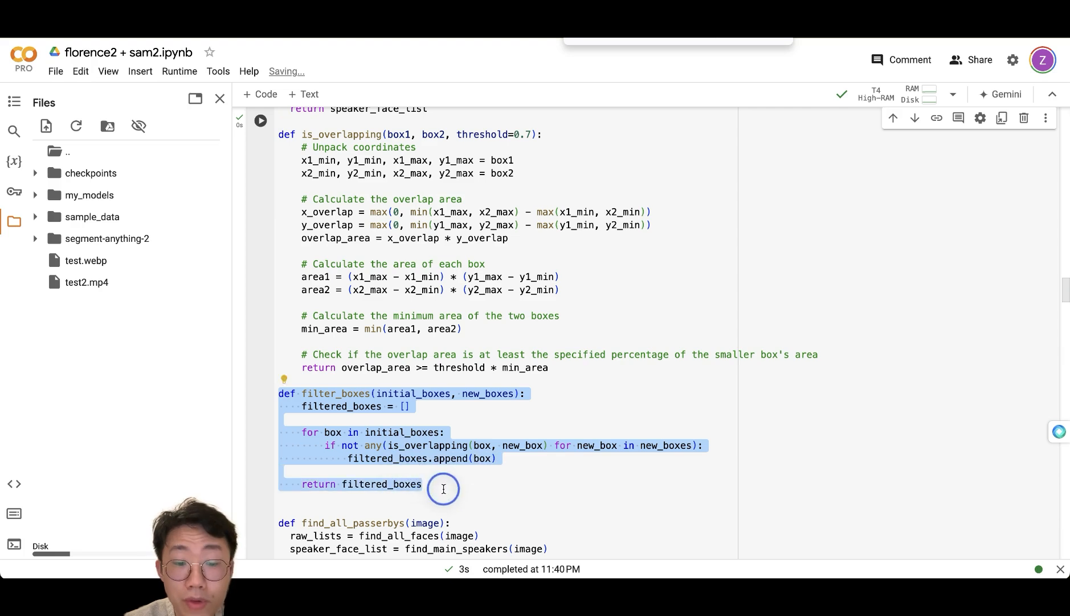
pyautogui.moveTo(426, 428)
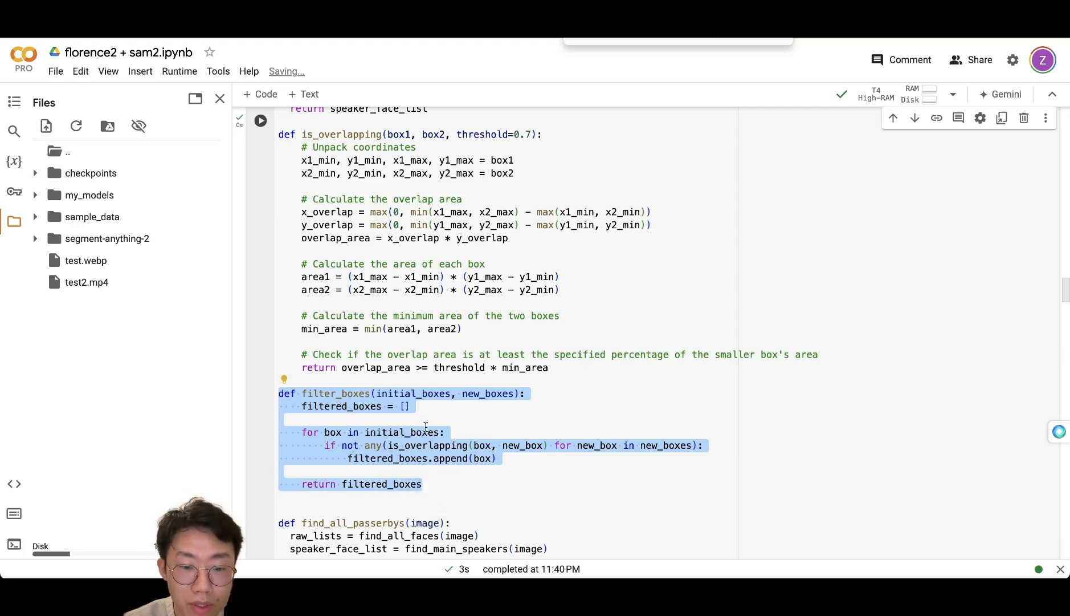
pyautogui.scroll(-3)
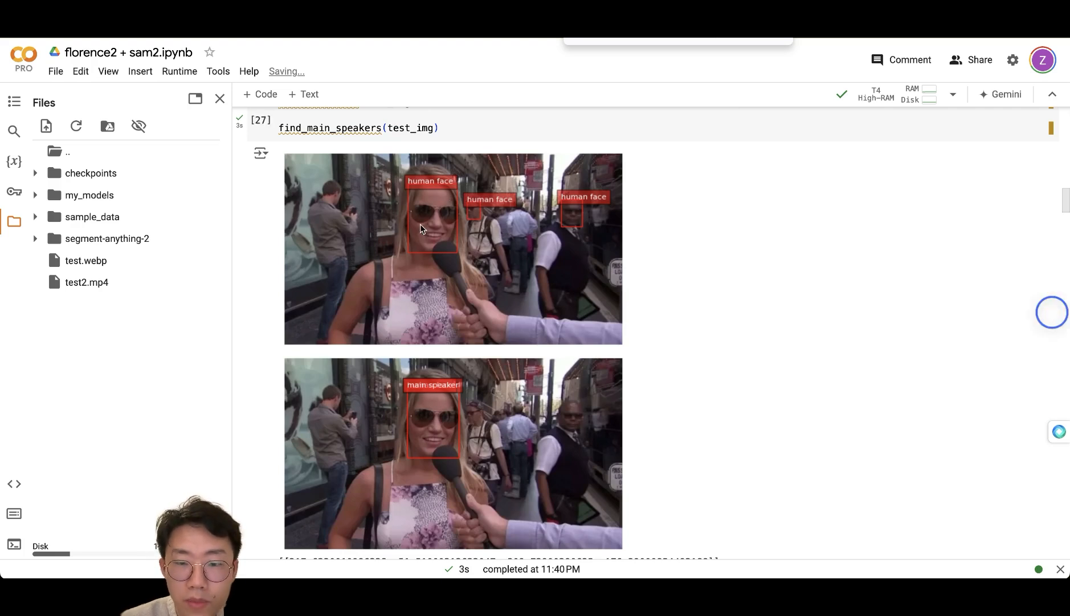
pyautogui.moveTo(490, 243)
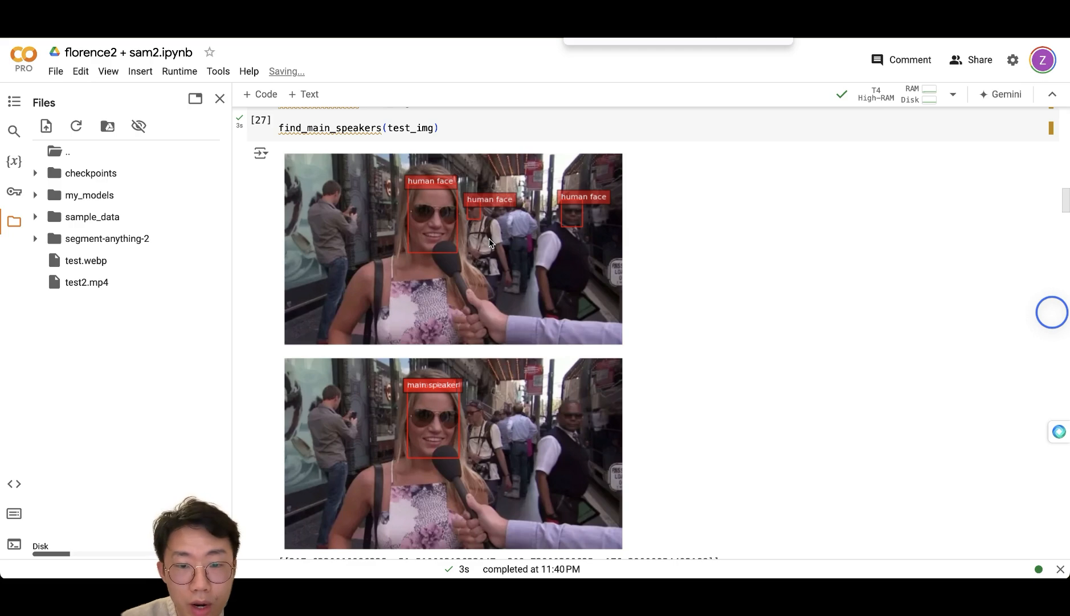
pyautogui.moveTo(485, 219)
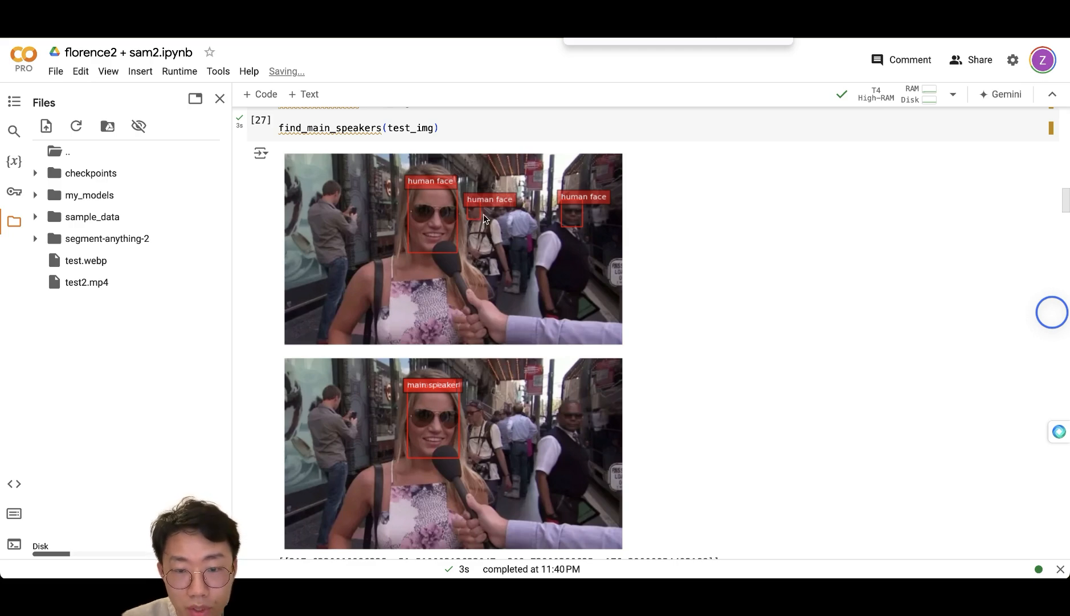
pyautogui.moveTo(435, 487)
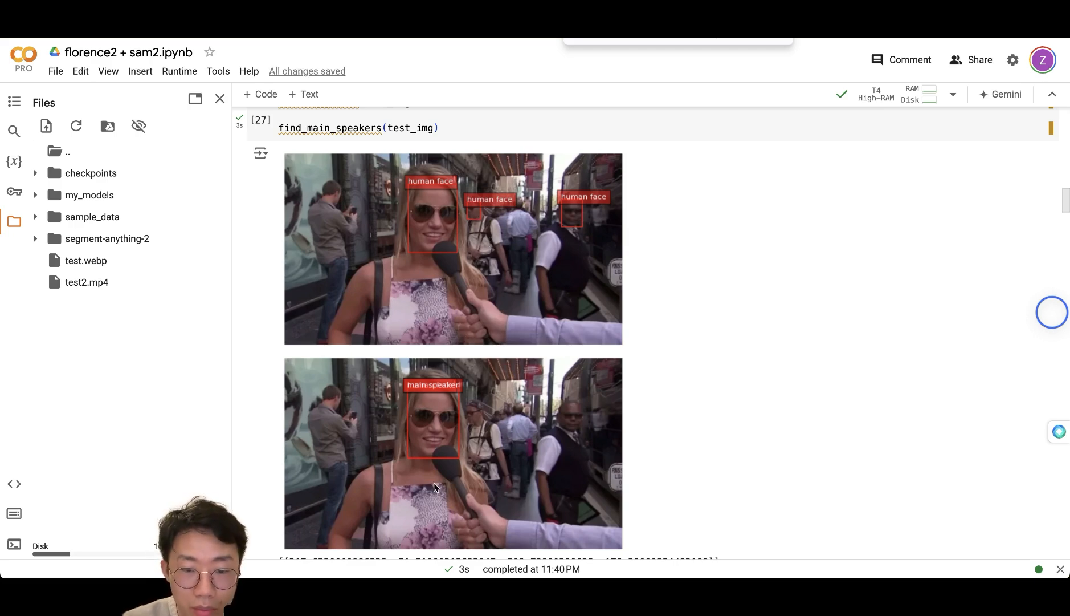
pyautogui.scroll(3)
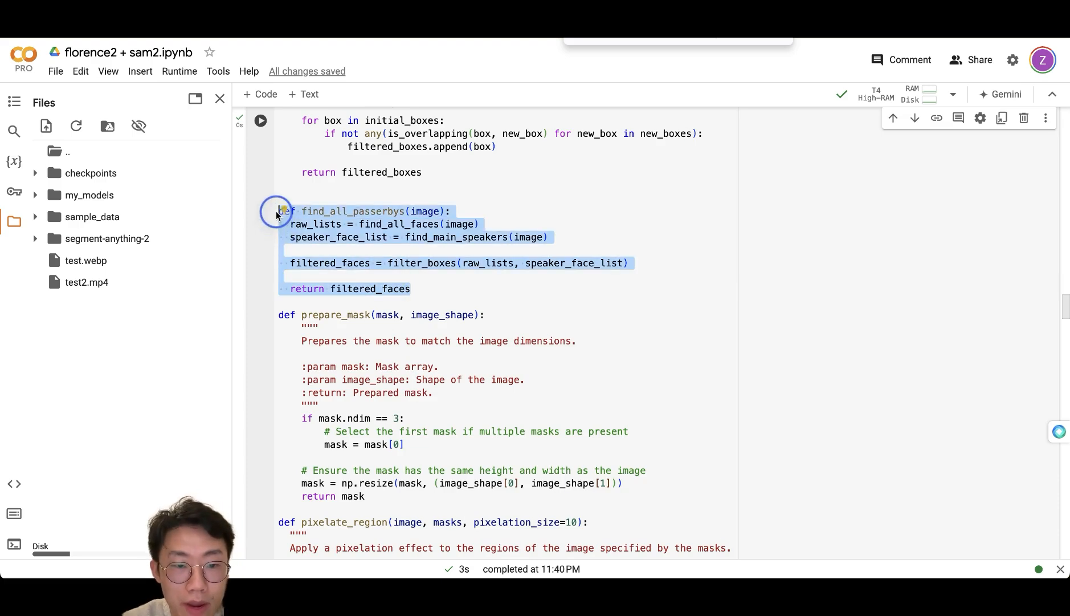
# Run find_all_passerbys(test_img) and inspect its two passerby box coordinate lists
pyautogui.click(339, 215)
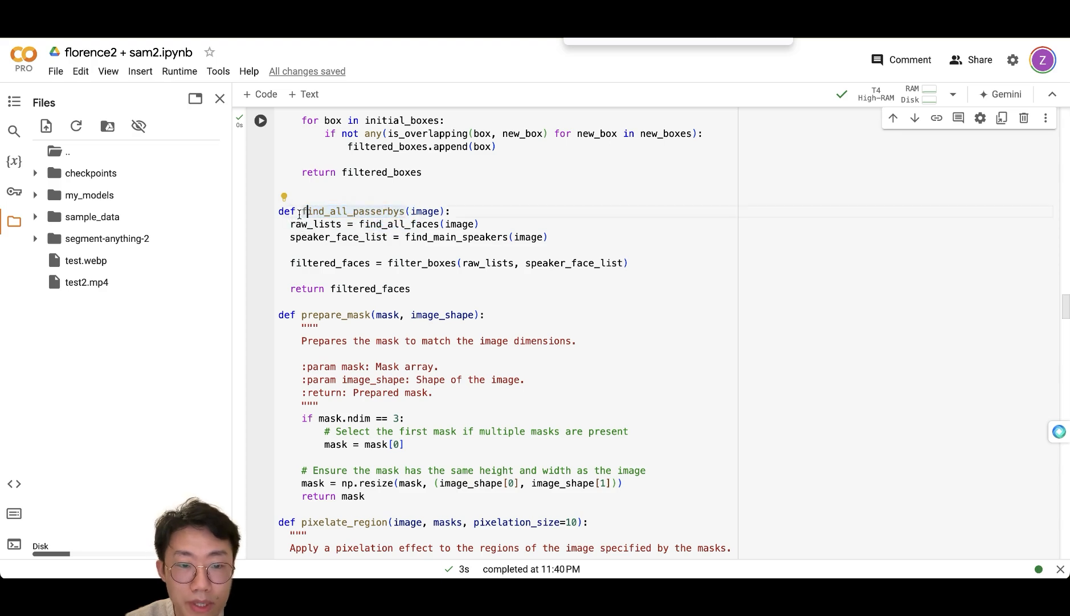
pyautogui.scroll(-3)
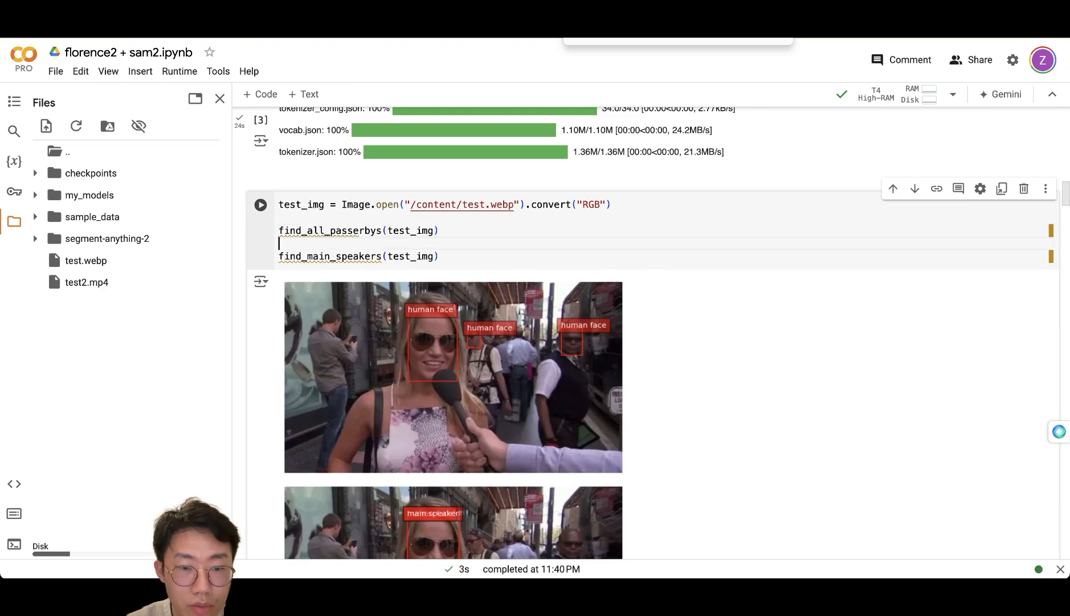
pyautogui.scroll(-3)
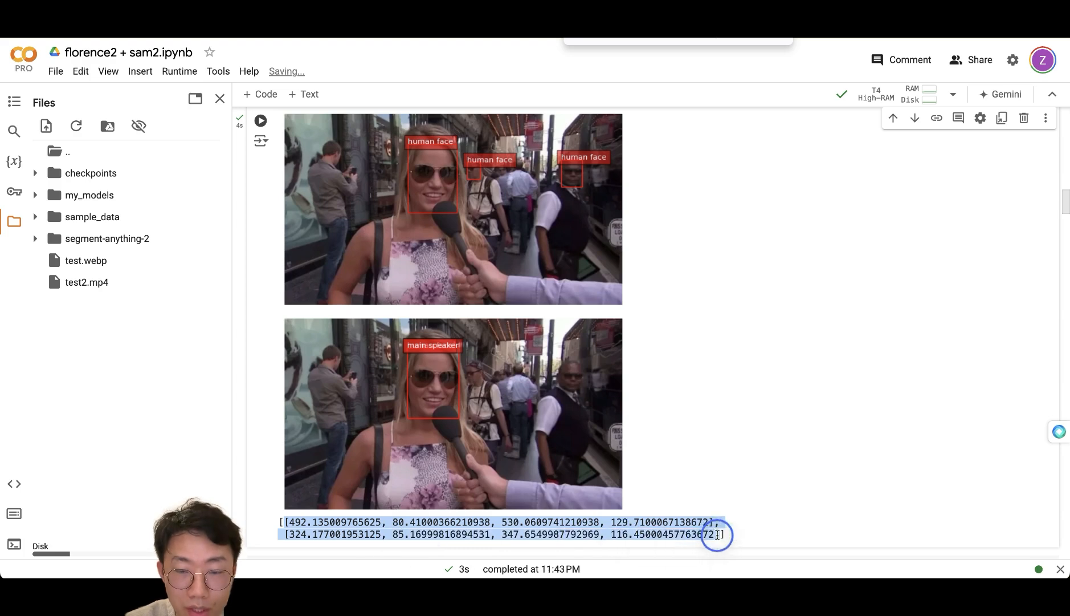
pyautogui.moveTo(558, 176)
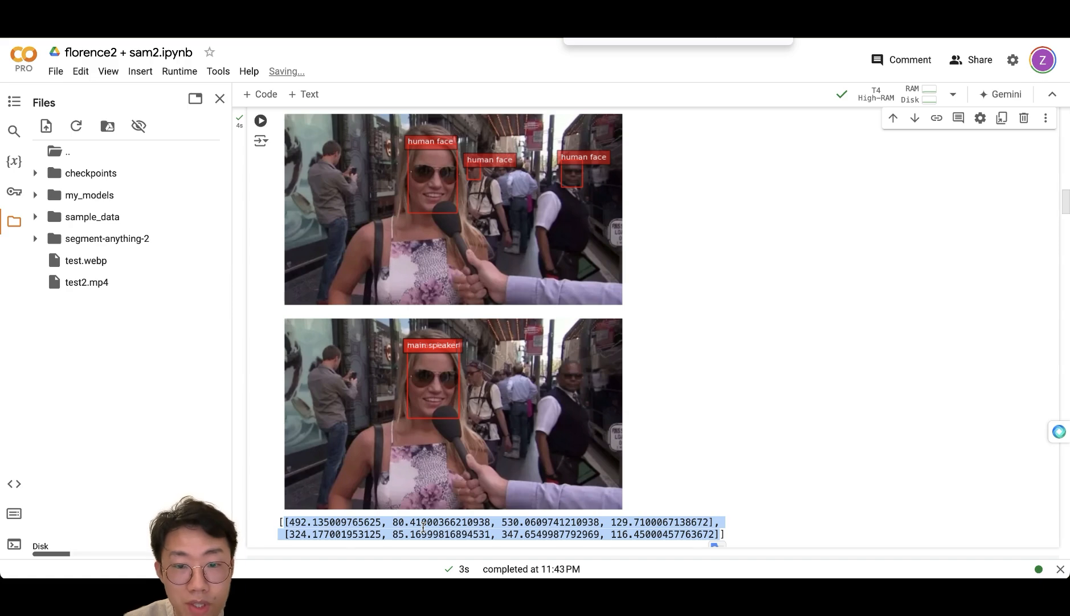
pyautogui.scroll(3)
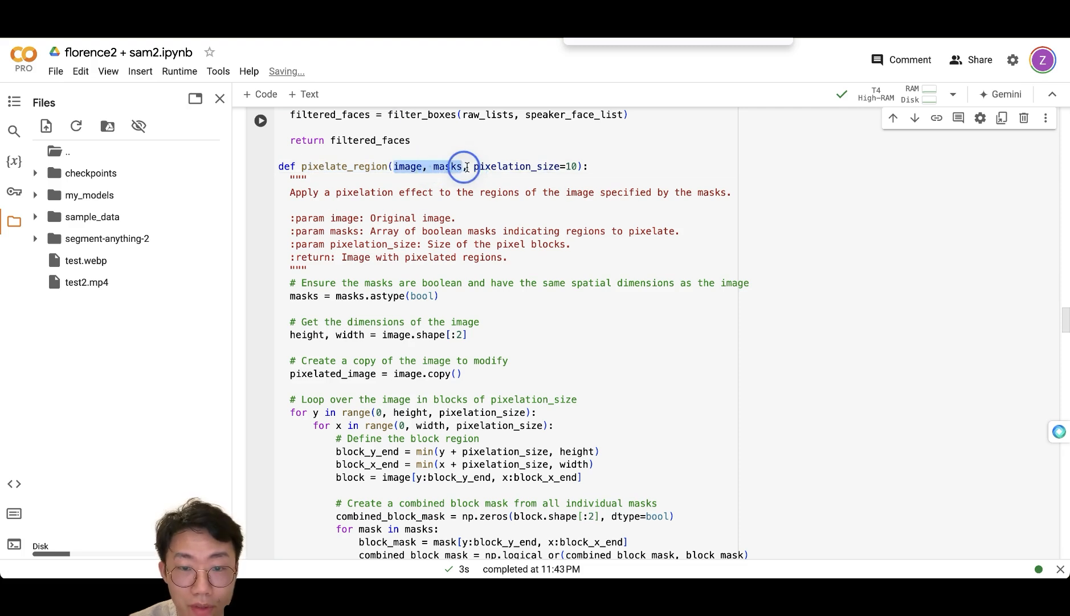
pyautogui.scroll(-3)
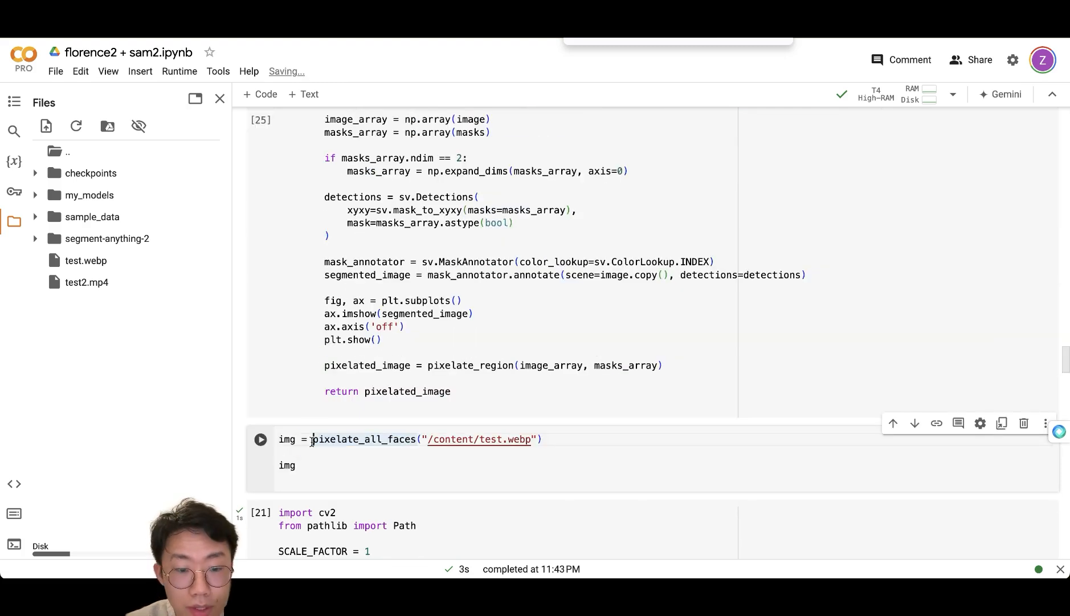
# Run pixelate_all_faces on /content/test.webp and view the pixelated passerby faces
pyautogui.doubleClick(364, 439)
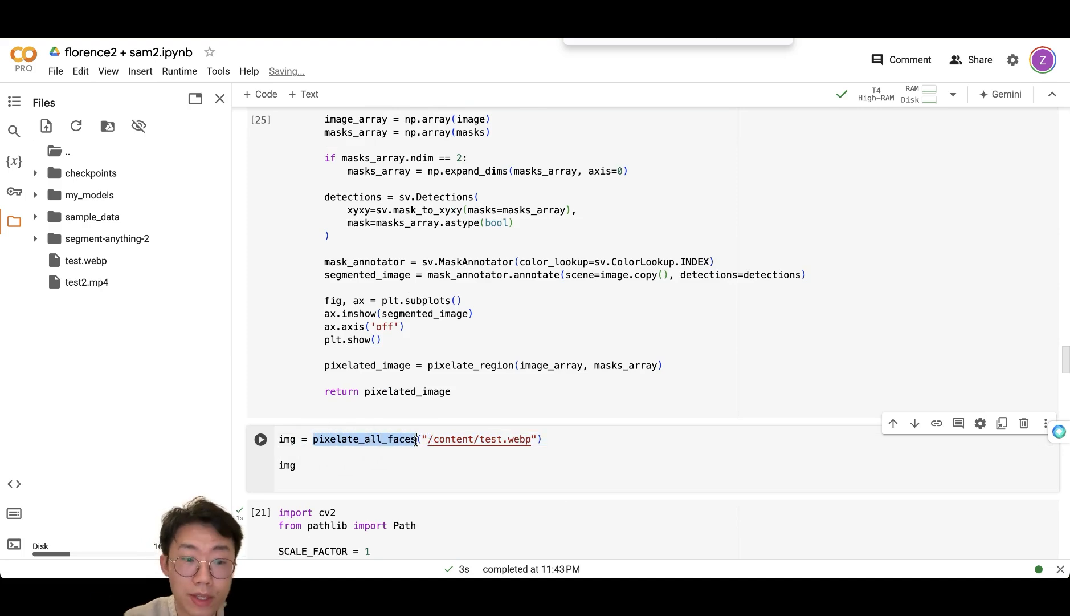
pyautogui.click(260, 439)
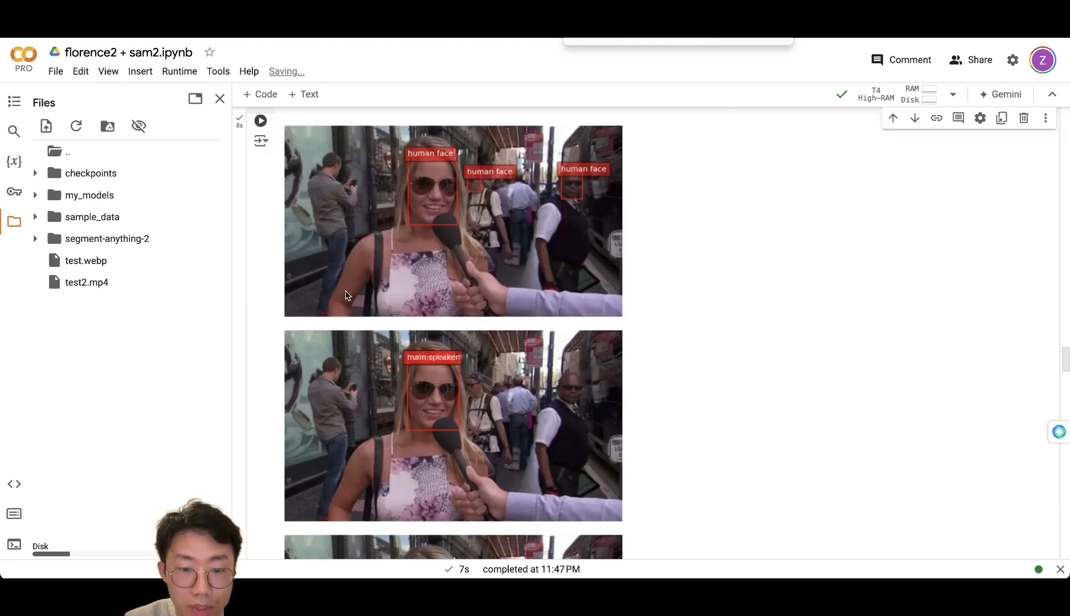
pyautogui.moveTo(556, 214)
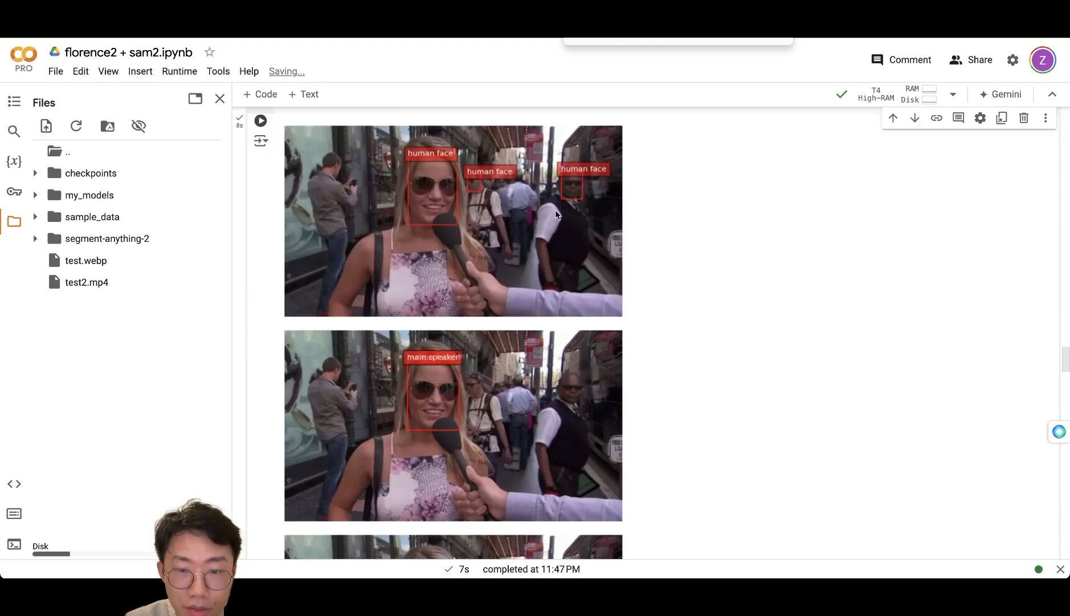
pyautogui.scroll(-3)
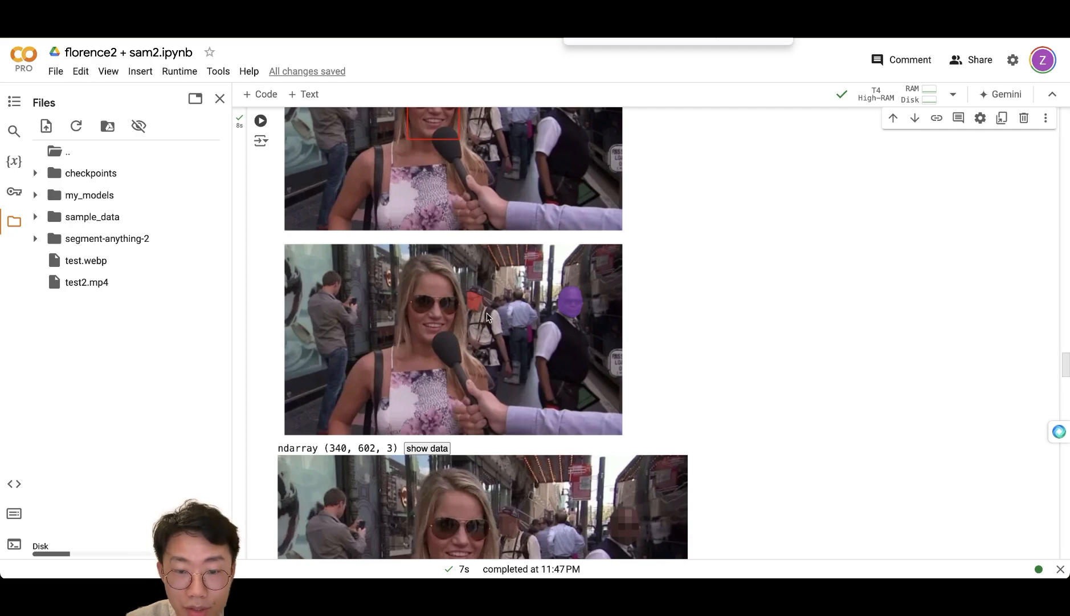
pyautogui.scroll(-3)
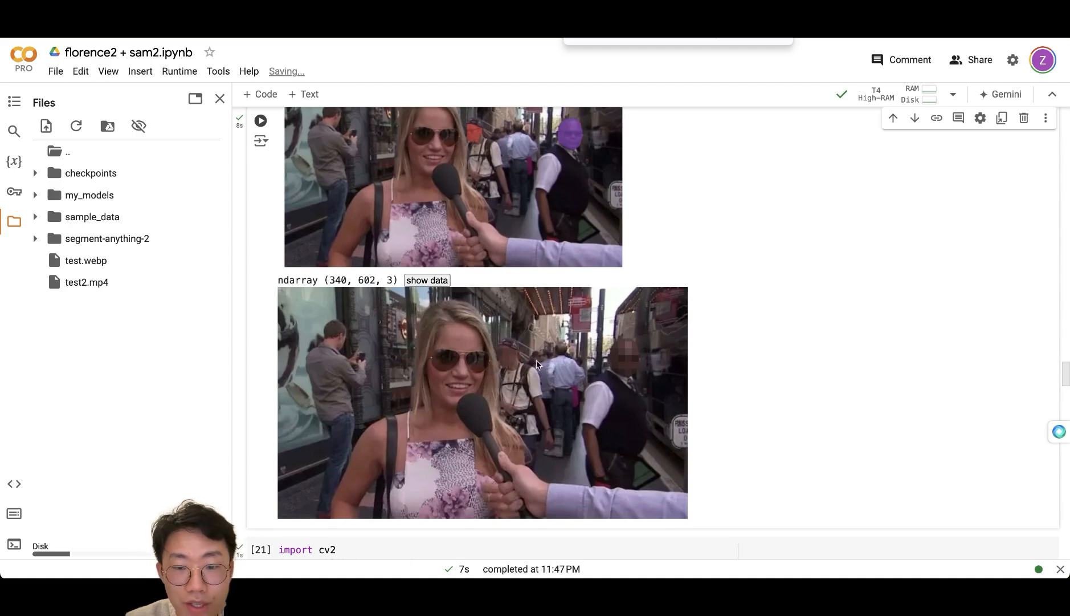
pyautogui.moveTo(743, 368)
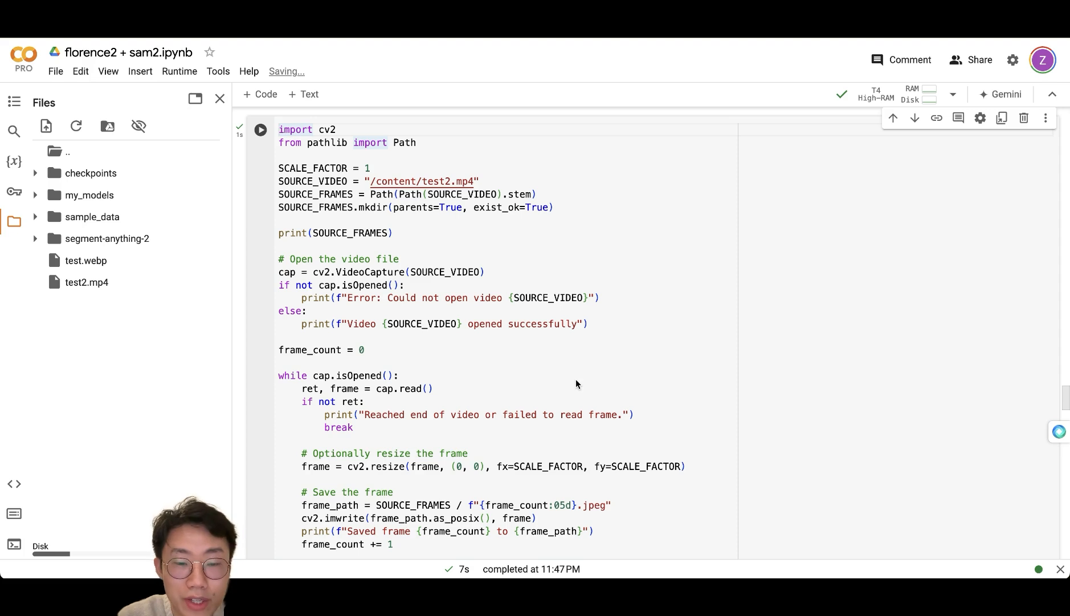
pyautogui.moveTo(757, 297)
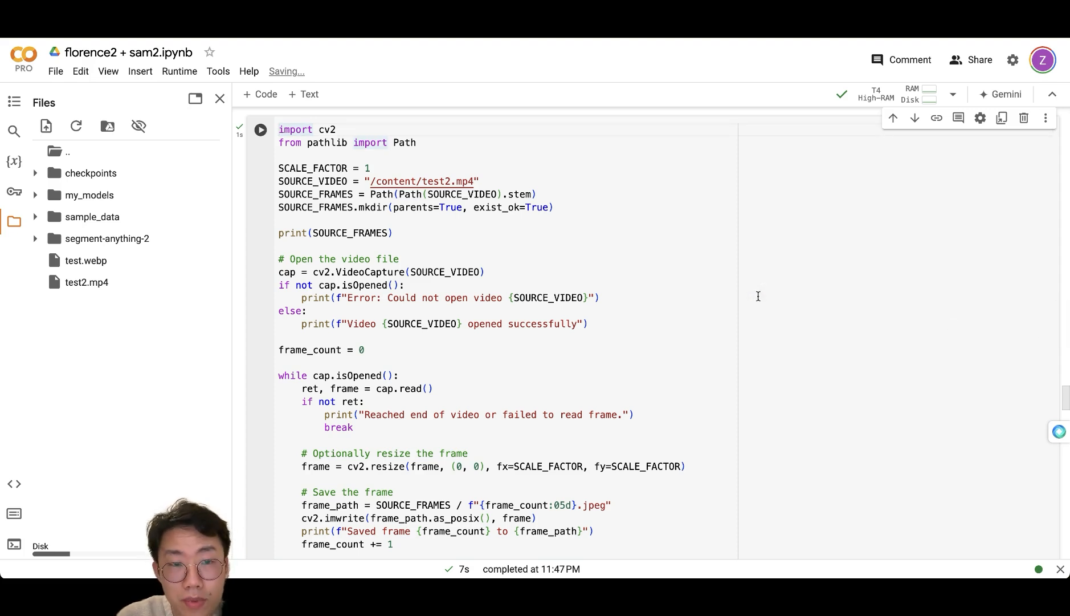
pyautogui.moveTo(676, 290)
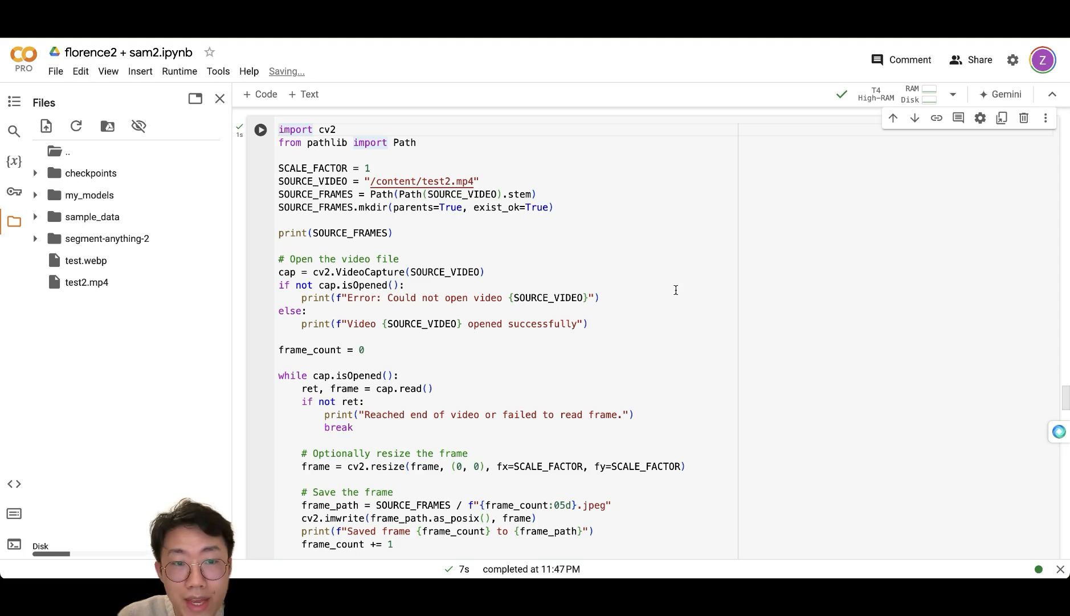
# Explain the frame-extraction code and view test2.mp4 frames saved as numbered JPEGs
pyautogui.click(279, 129)
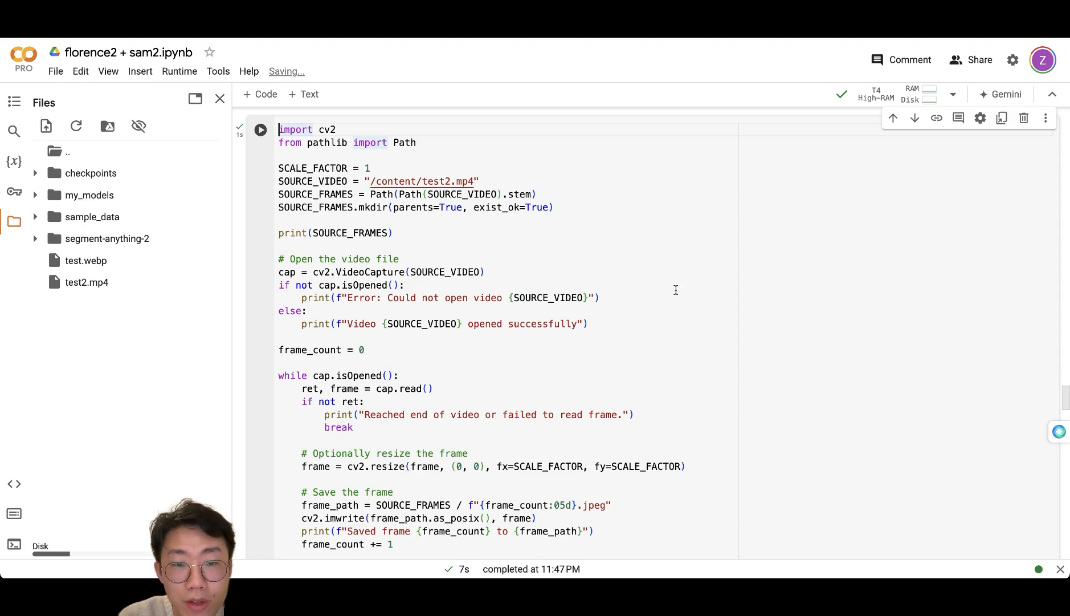
pyautogui.moveTo(581, 263)
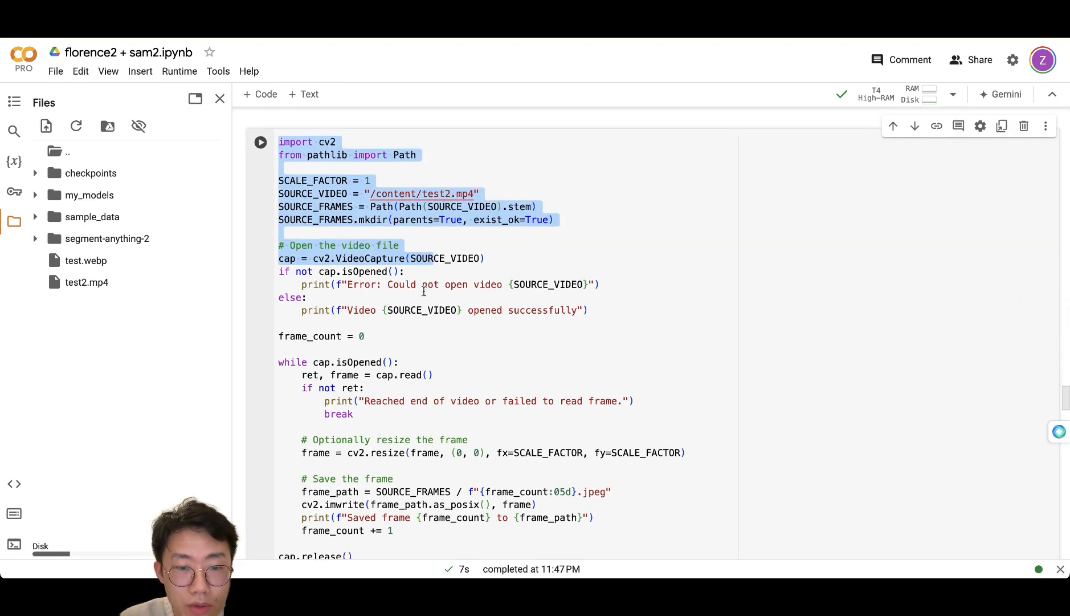
pyautogui.scroll(-3)
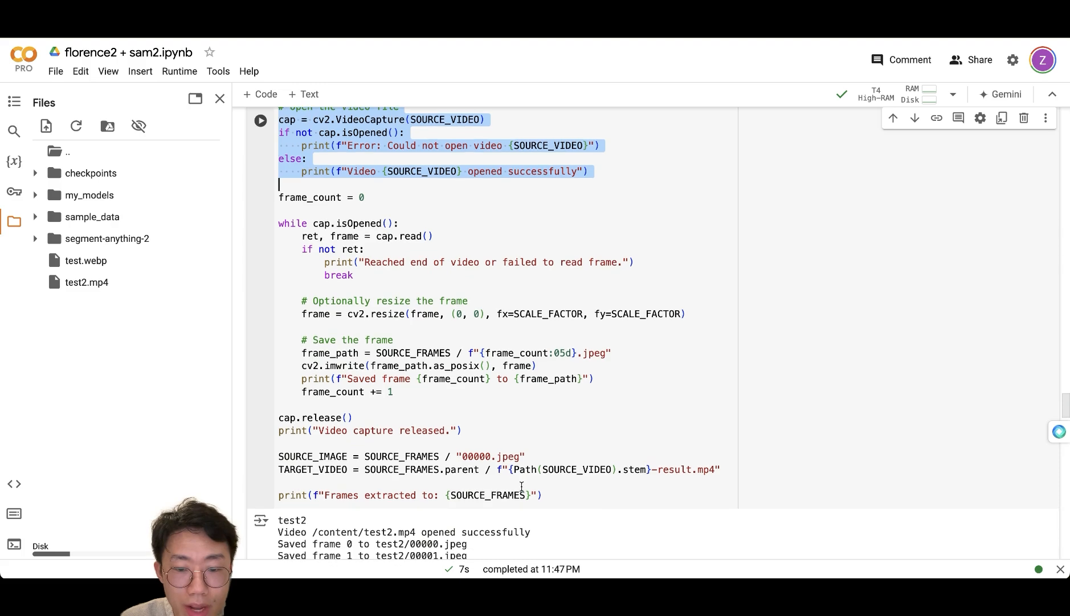
pyautogui.scroll(-3)
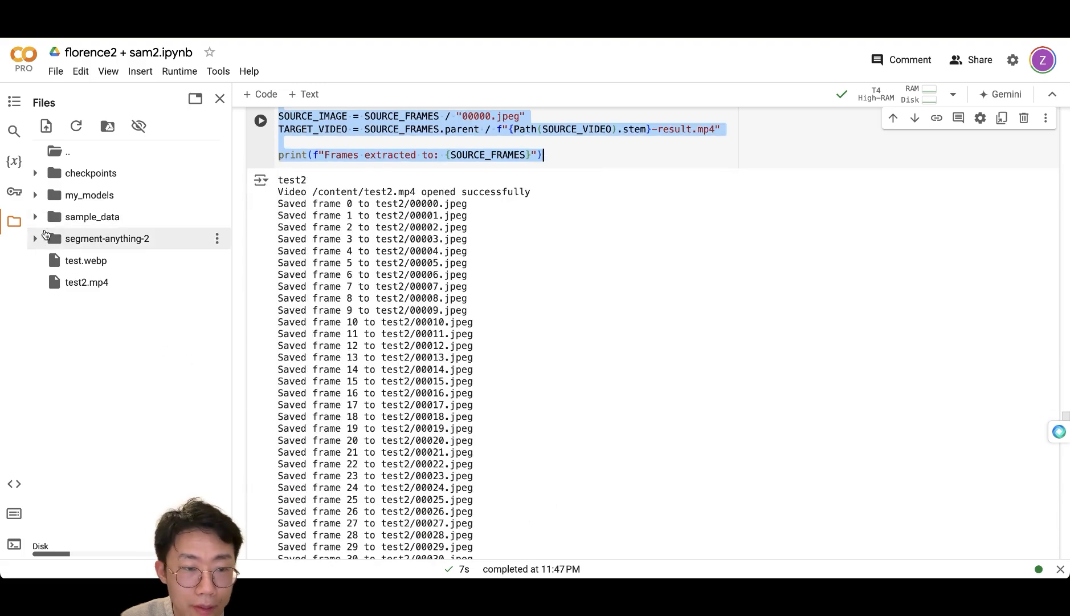
# Expand segment-anything-2 in Files and scroll to the per-frame face detection images
pyautogui.click(34, 238)
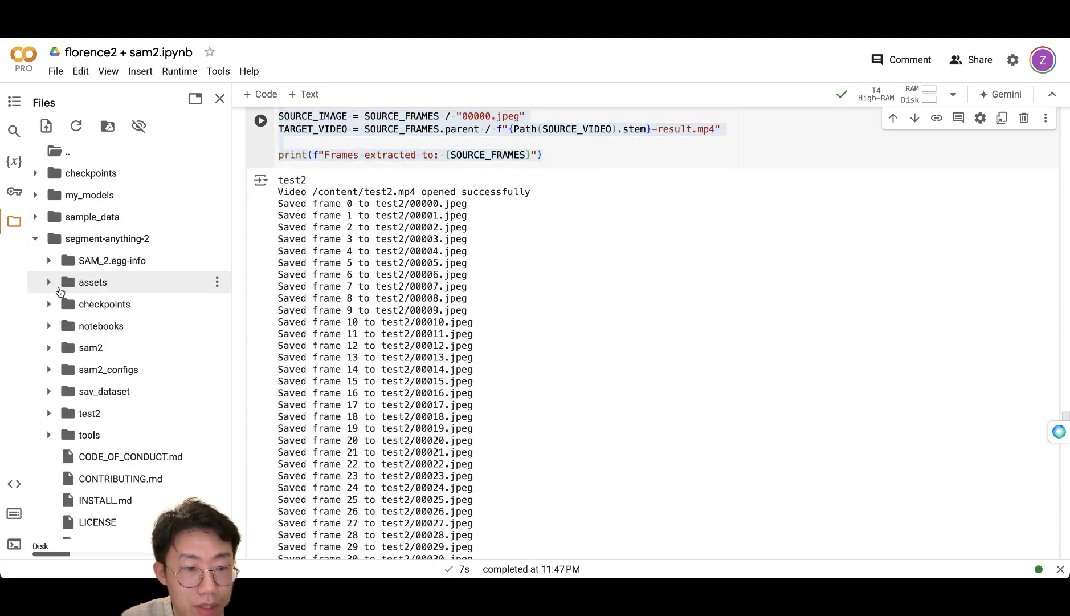
pyautogui.scroll(-3)
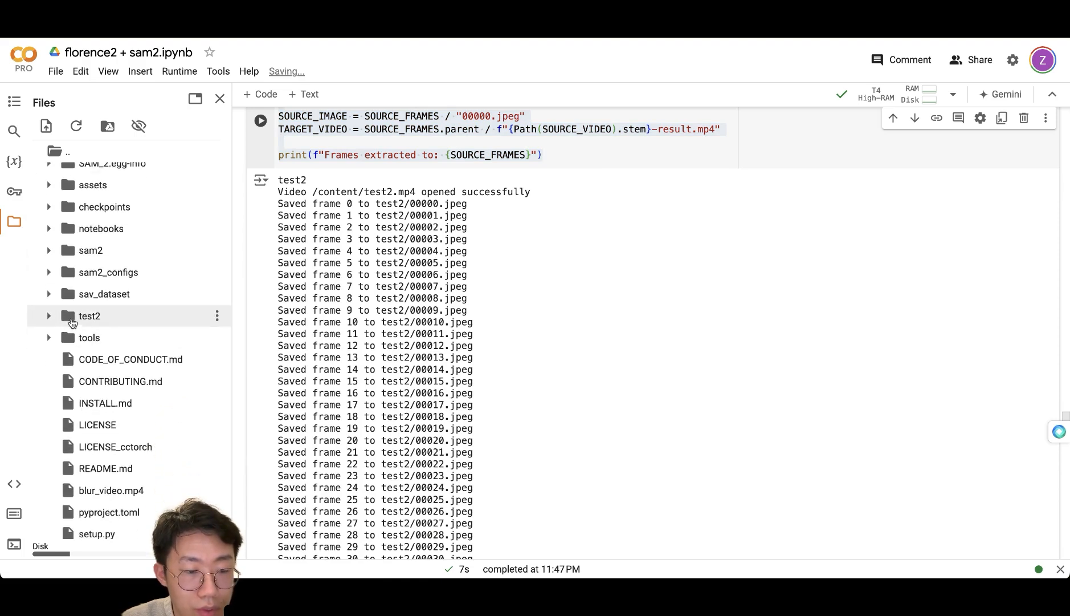
pyautogui.click(49, 319)
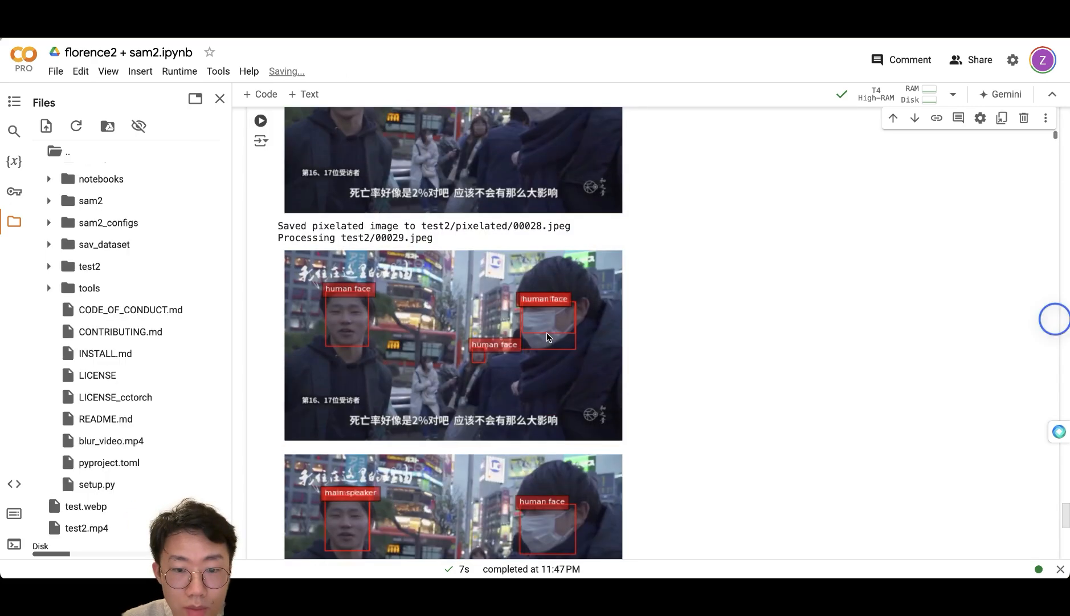
# Scroll through output comparing labelled frames with pixelated ones, background faces masked, speaker clear
pyautogui.scroll(-3)
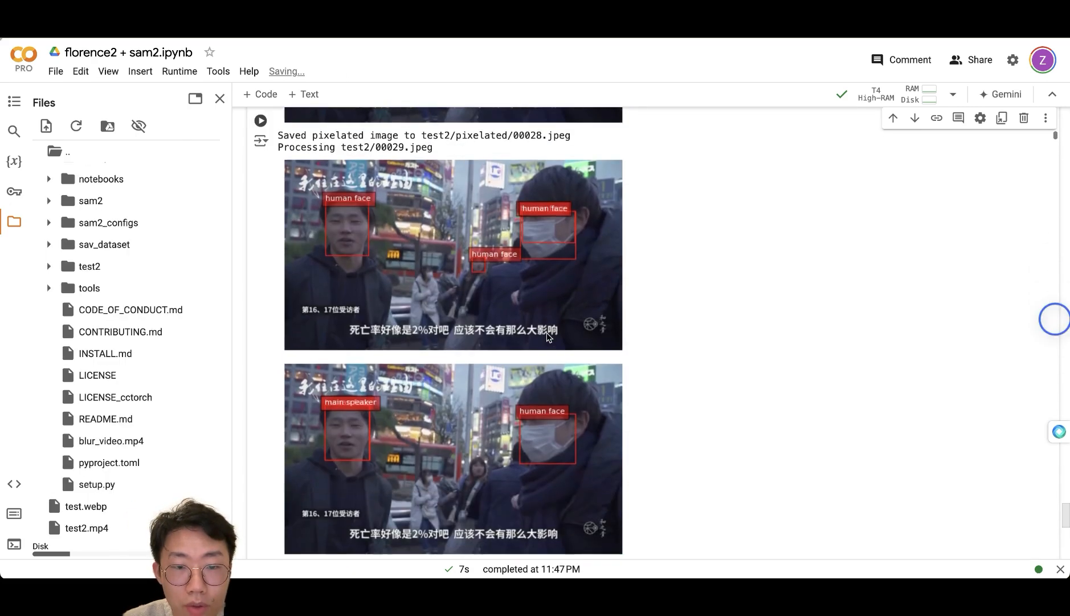
pyautogui.scroll(3)
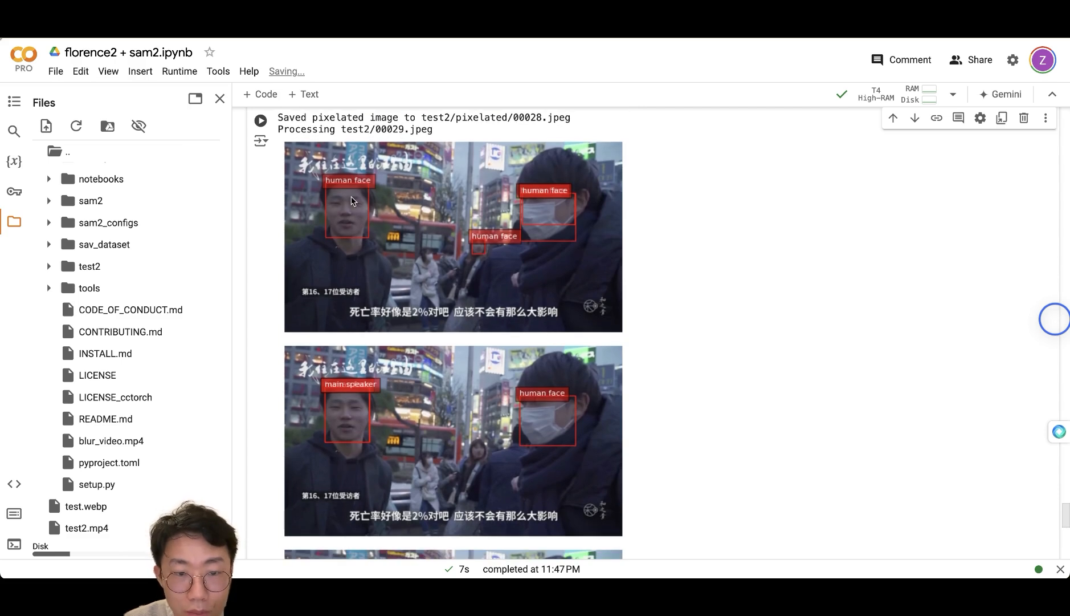
pyautogui.moveTo(493, 277)
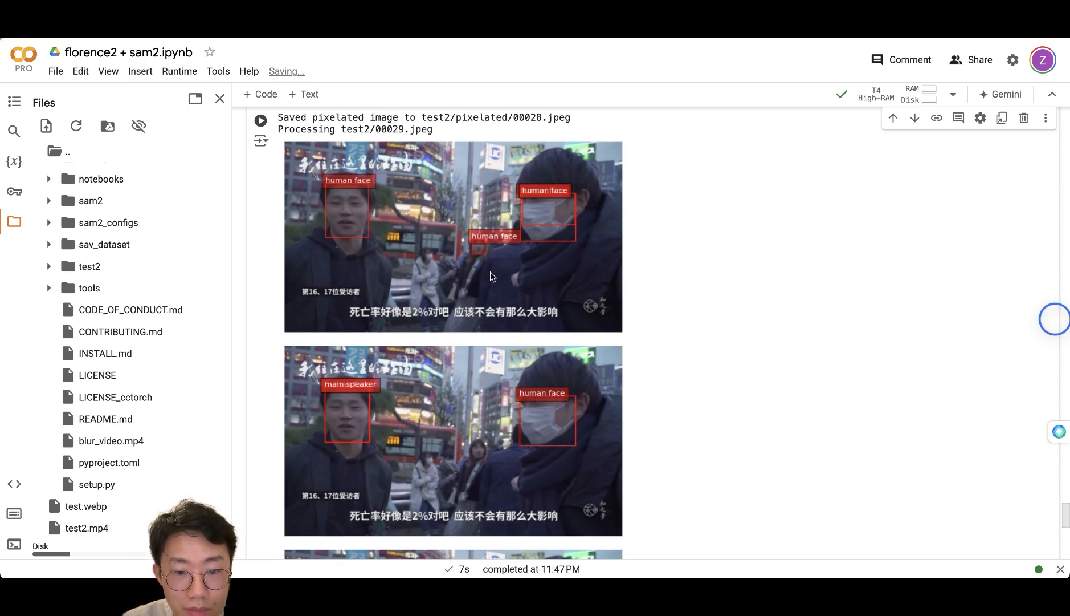
pyautogui.scroll(-3)
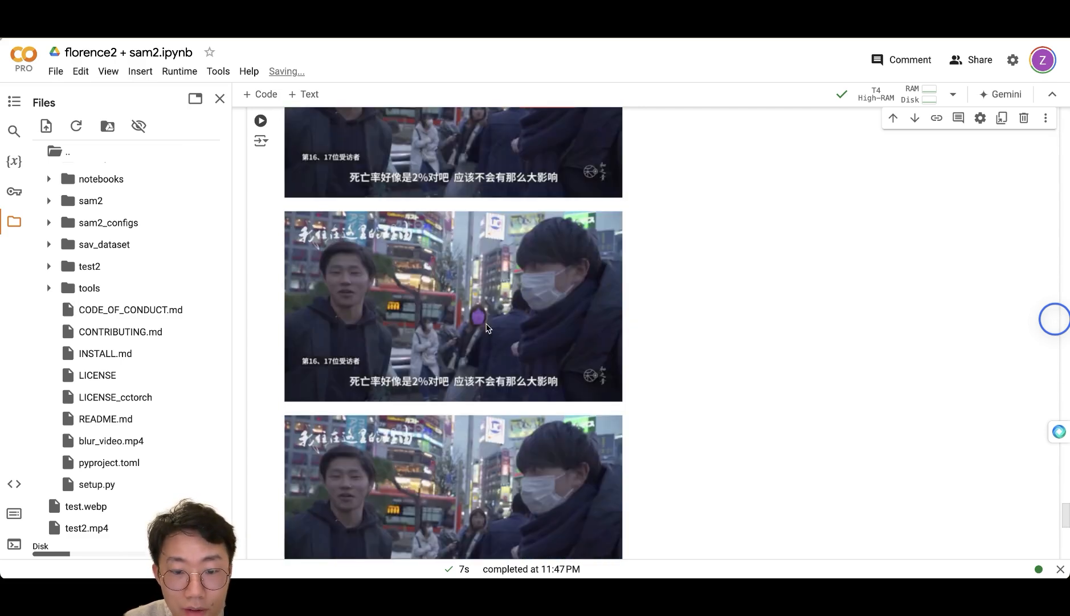
pyautogui.scroll(-3)
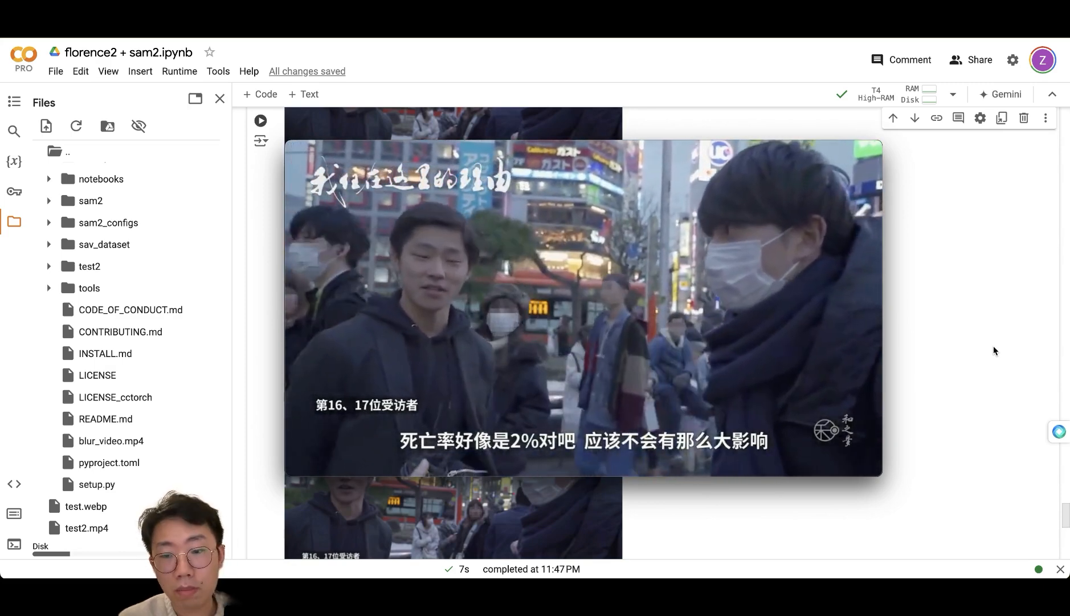
pyautogui.scroll(-3)
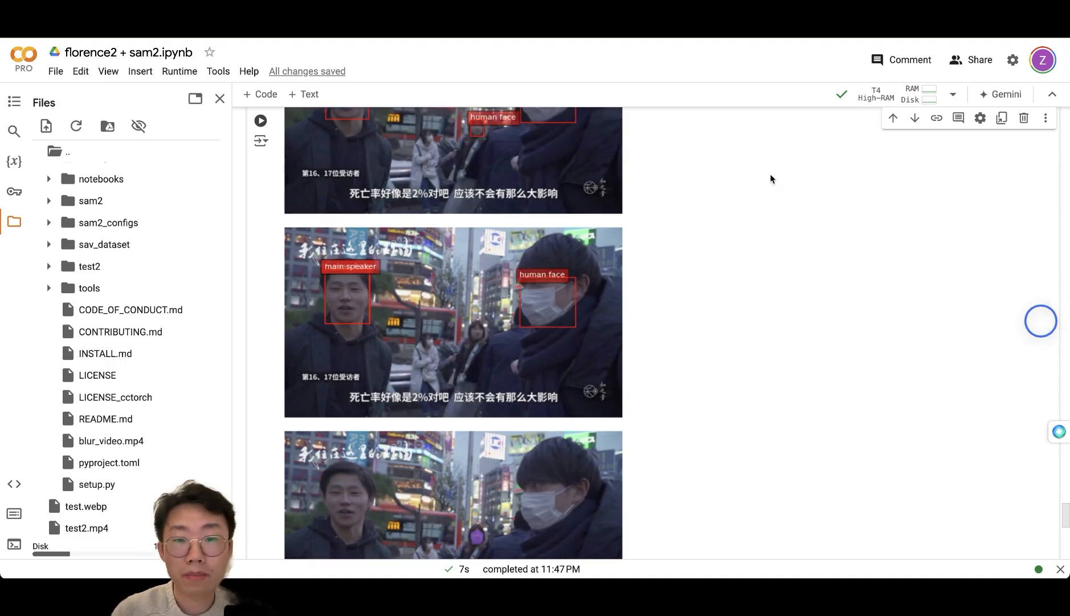
pyautogui.moveTo(774, 156)
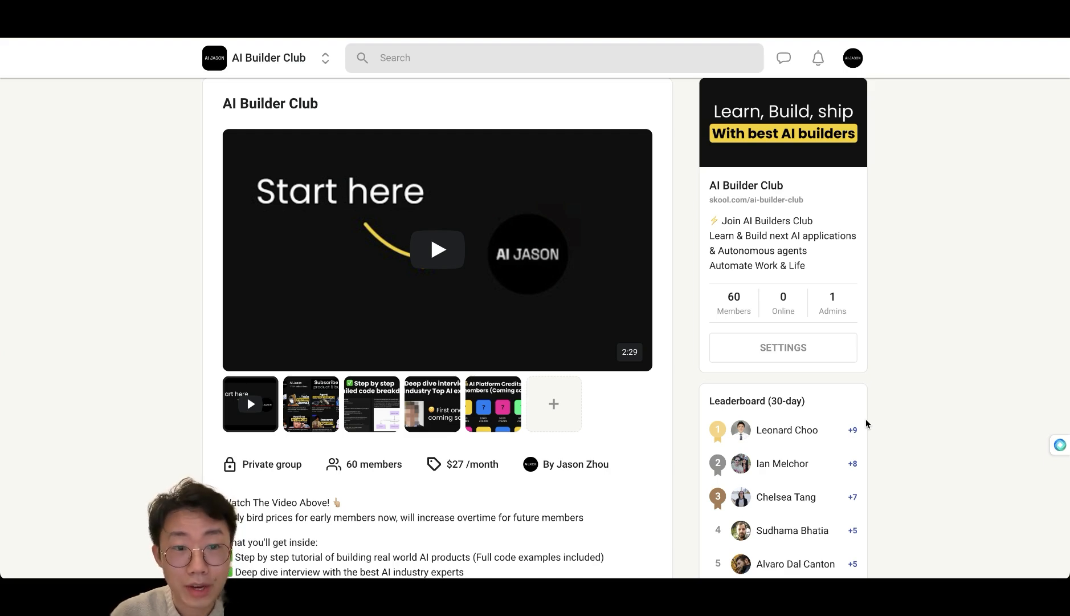
# Preview the 'Step by step' and 'Deep dive interview' gallery items, ending on 'Step by step'
pyautogui.click(372, 404)
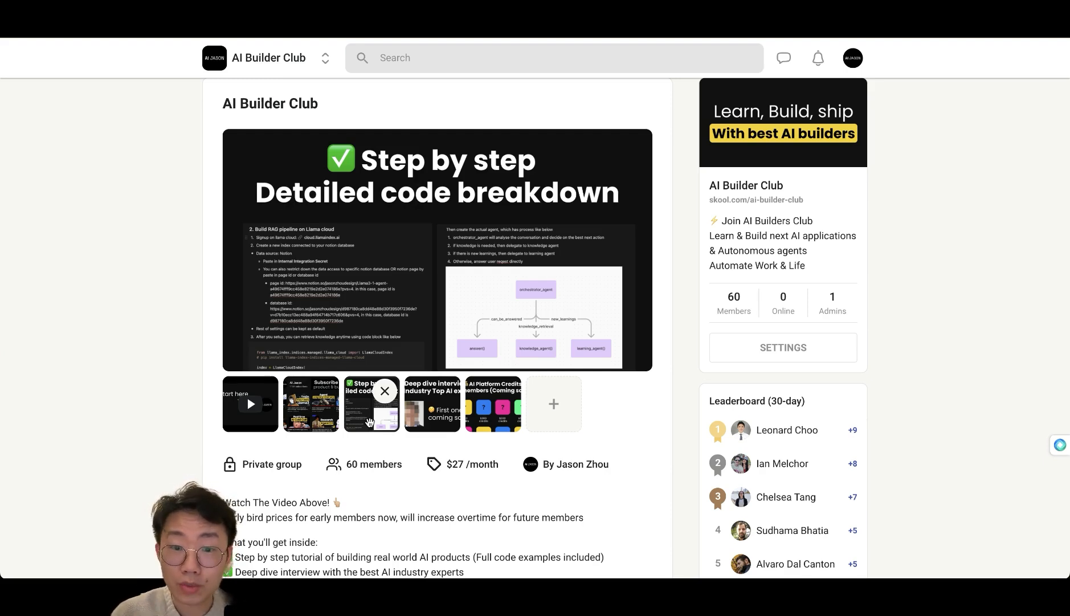
pyautogui.click(432, 404)
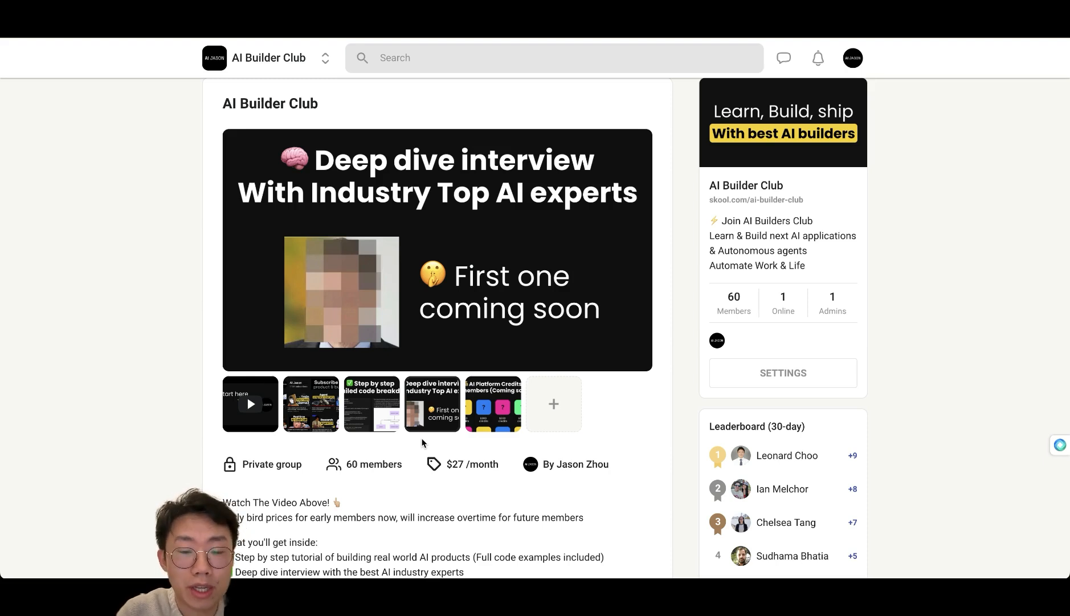
pyautogui.click(372, 404)
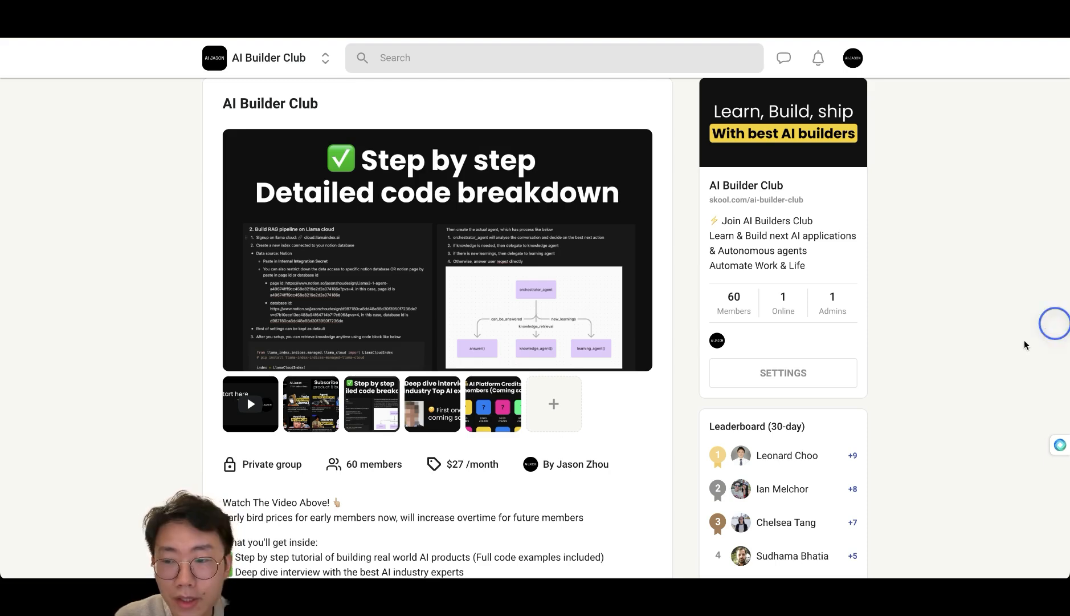
pyautogui.moveTo(956, 402)
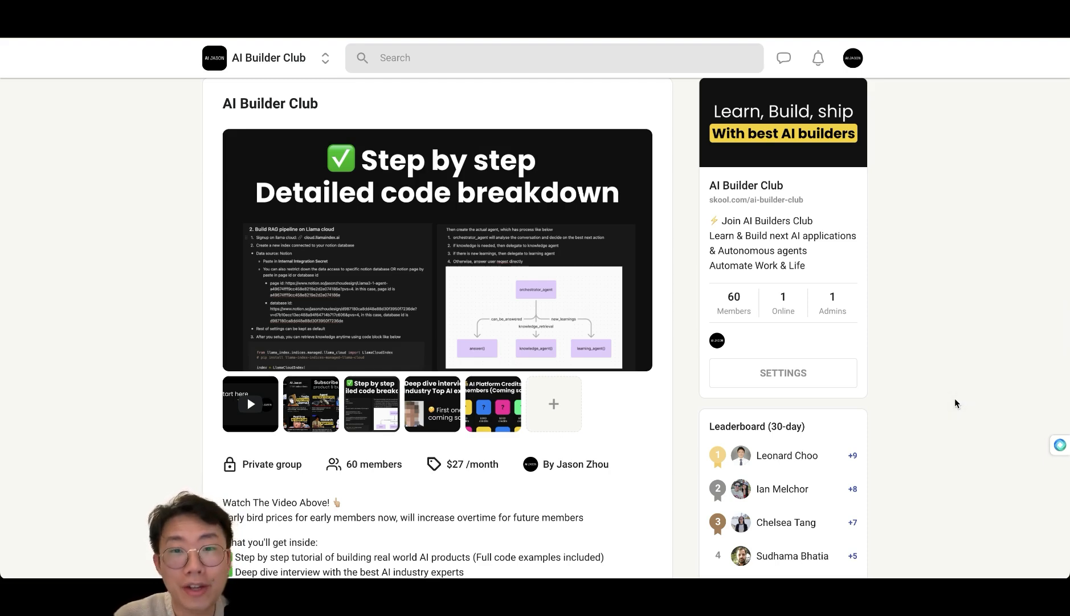